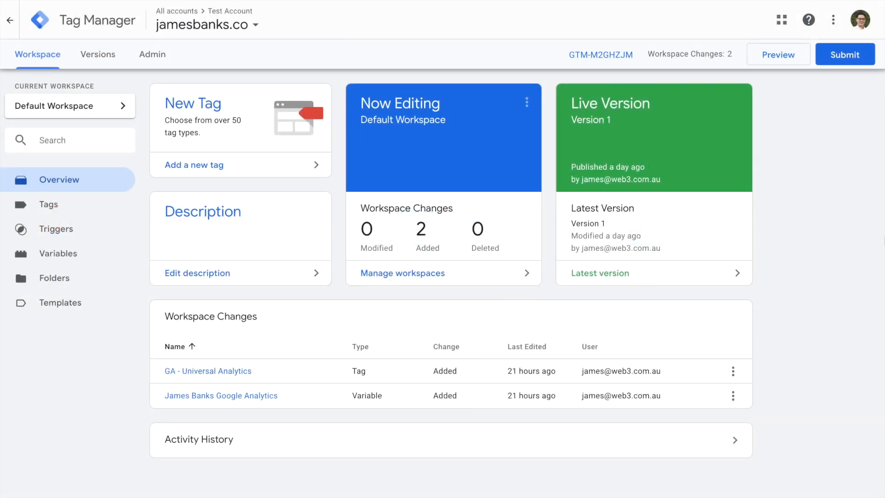
- Show the Install Google Tag Manager dialog for GTM-M2GHZJM and select the head snippet
{"action": "left_click", "coordinate": [48, 203]}
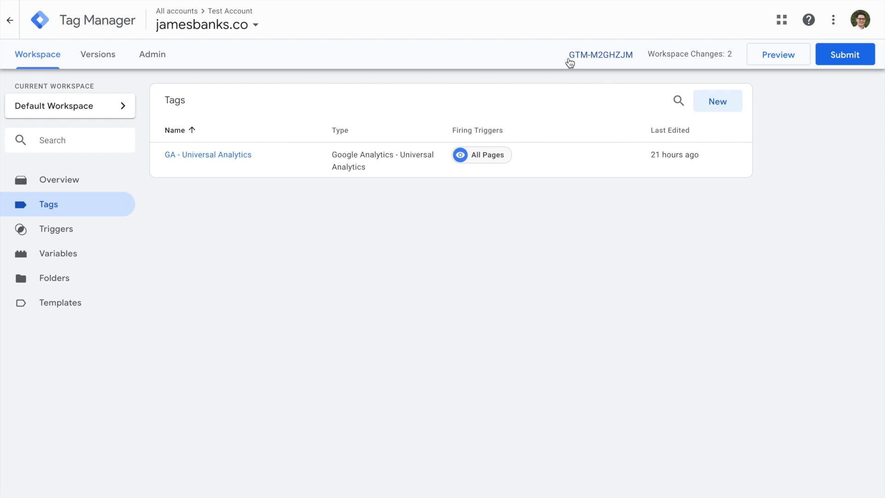
{"action": "left_click", "coordinate": [600, 55]}
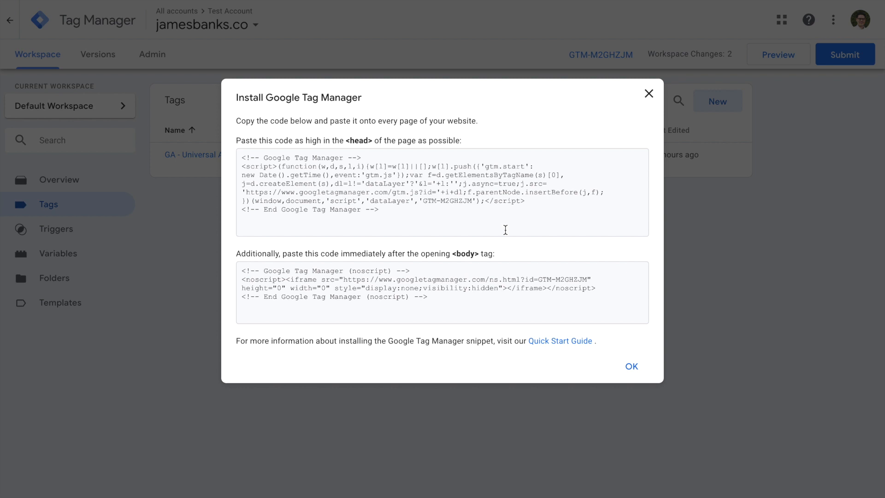
{"action": "left_click", "coordinate": [411, 15]}
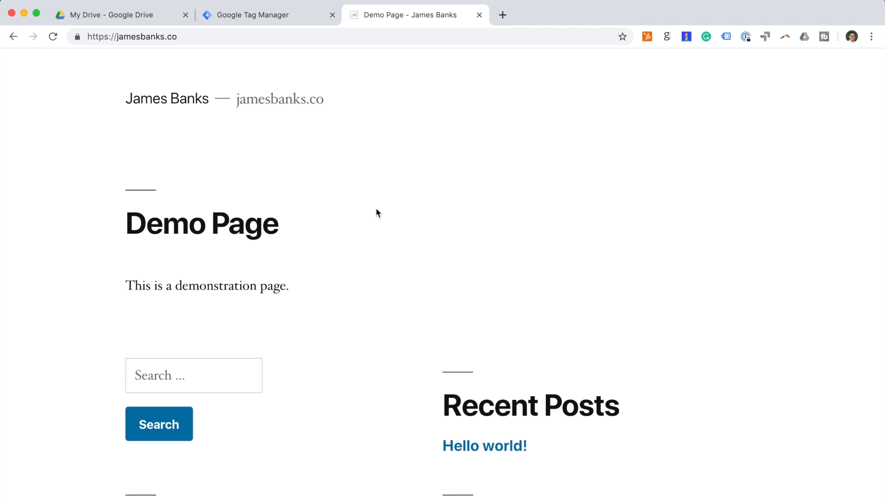
- View the demo page's source, then review index.html's head with the Tag Manager snippet in Sublime Text
{"action": "right_click", "coordinate": [377, 213]}
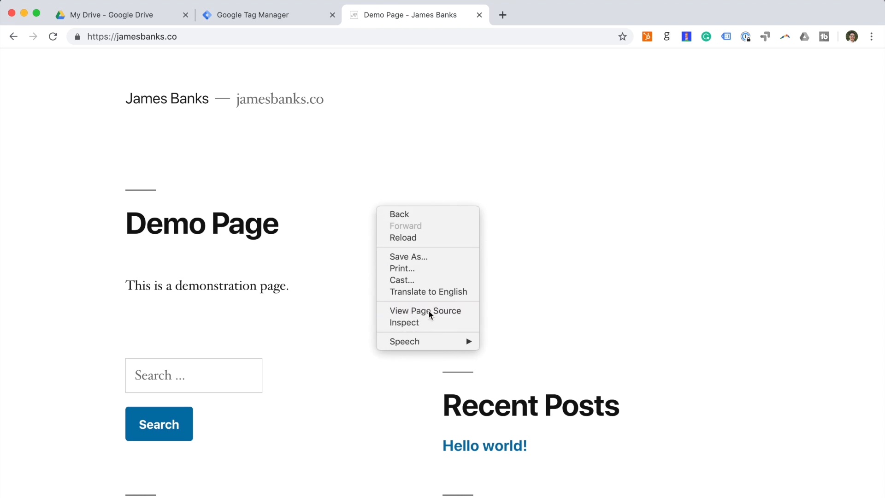
{"action": "left_click", "coordinate": [425, 310]}
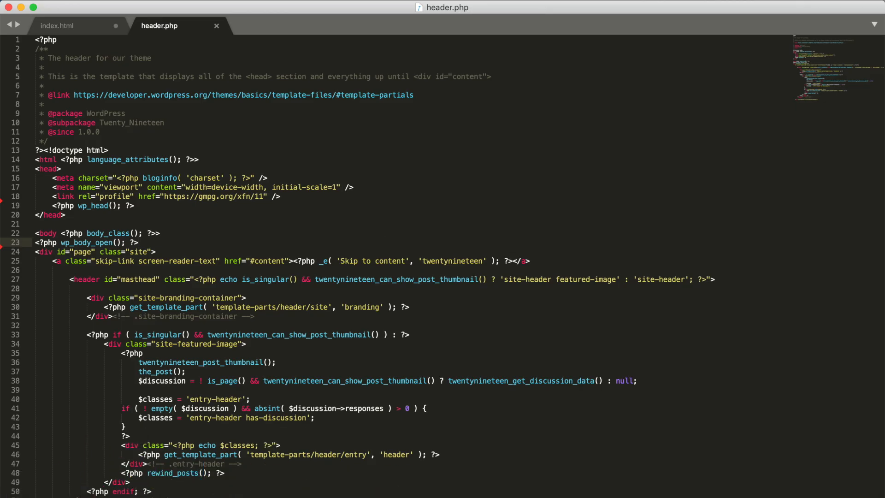
{"action": "left_click", "coordinate": [58, 25]}
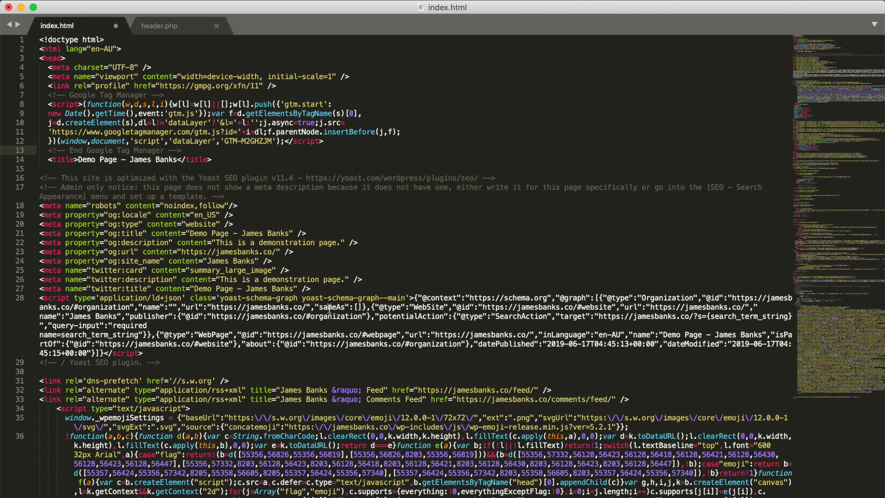
{"action": "left_click", "coordinate": [179, 150]}
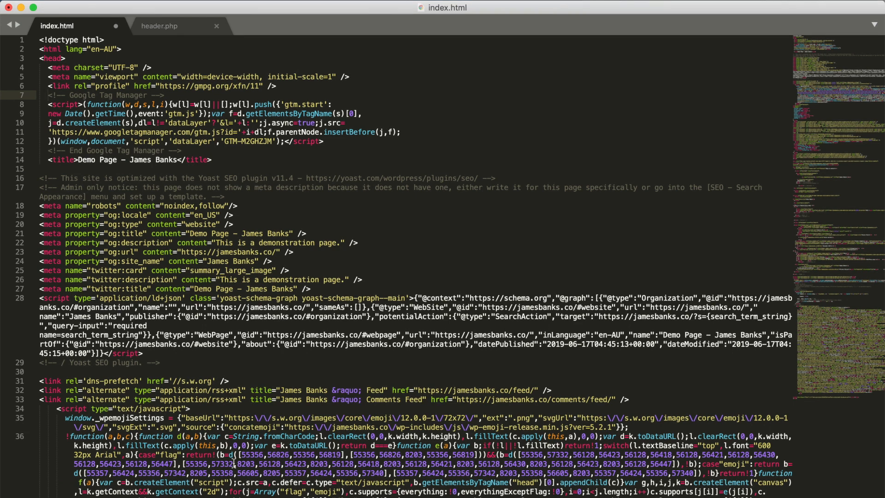
{"action": "scroll", "scroll_direction": "down", "scroll_amount": 3}
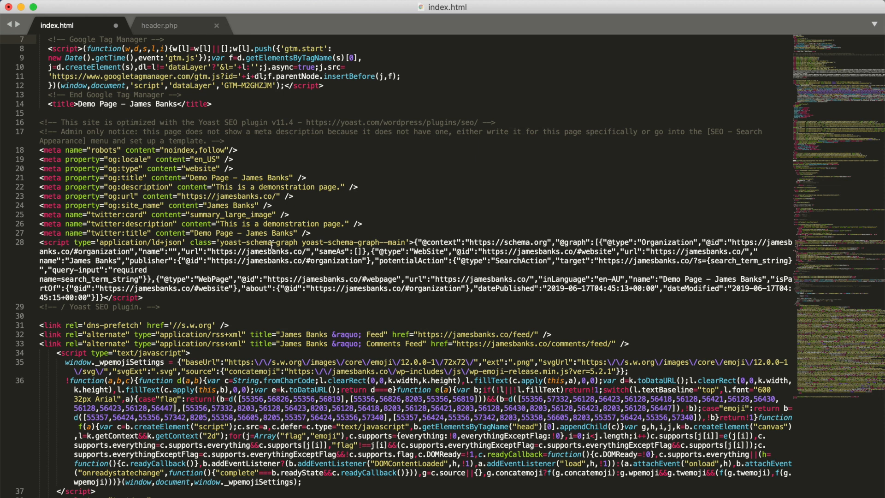
{"action": "scroll", "scroll_direction": "down", "scroll_amount": 3}
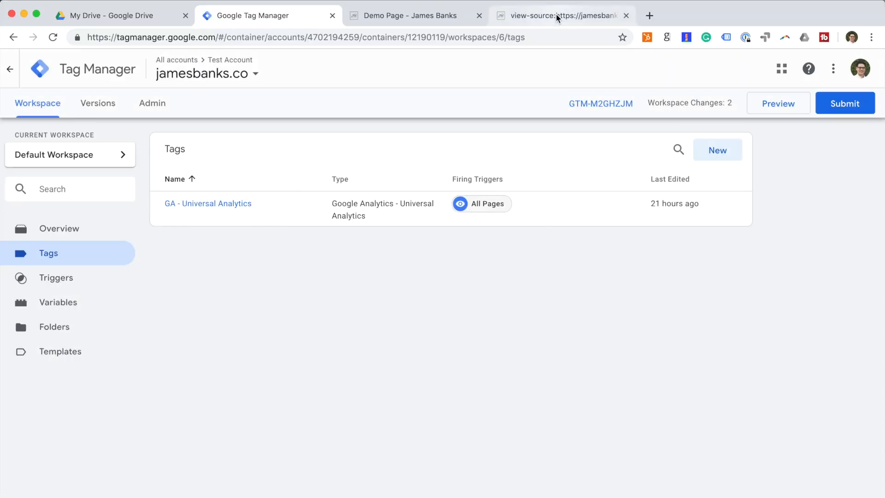
- Close the source tab and enter wp-content/themes/twentynineteen-child on the live site in Transmit
{"action": "left_click", "coordinate": [412, 16]}
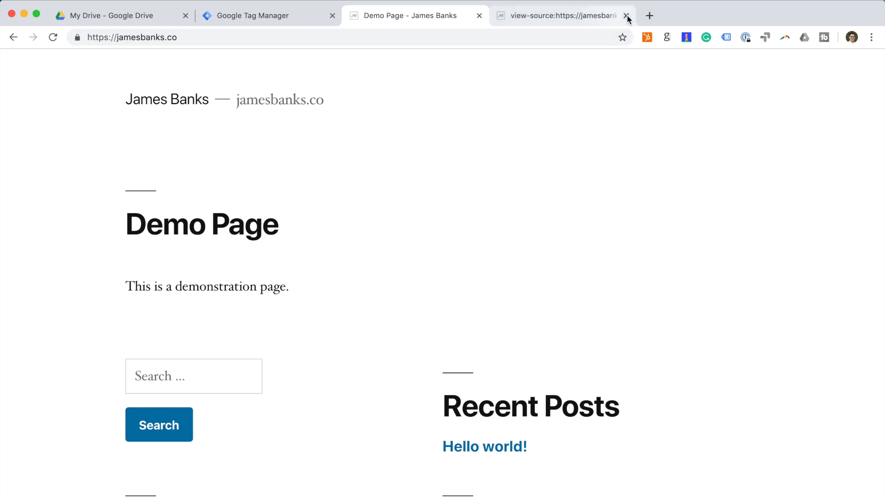
{"action": "left_click", "coordinate": [627, 15]}
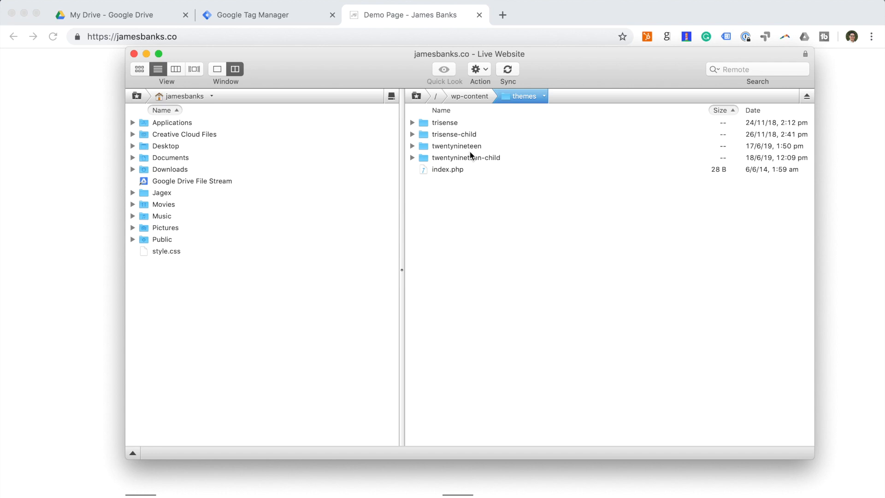
{"action": "left_click", "coordinate": [456, 146]}
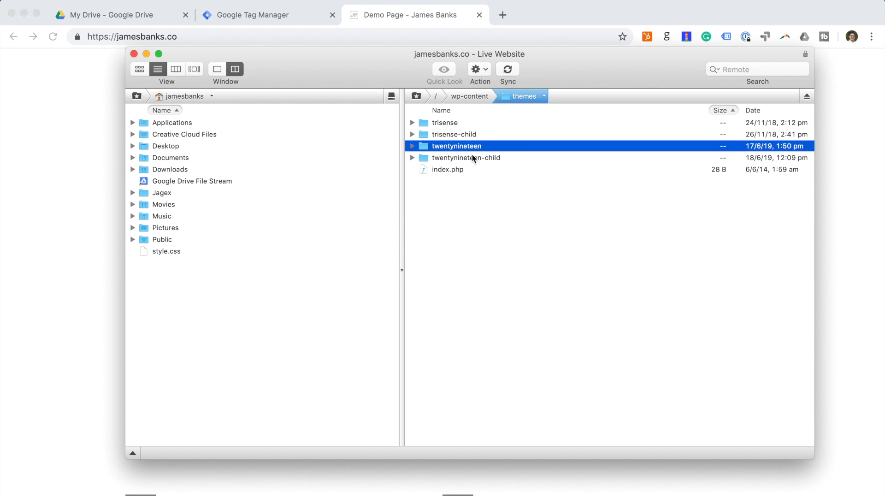
{"action": "left_click", "coordinate": [465, 158]}
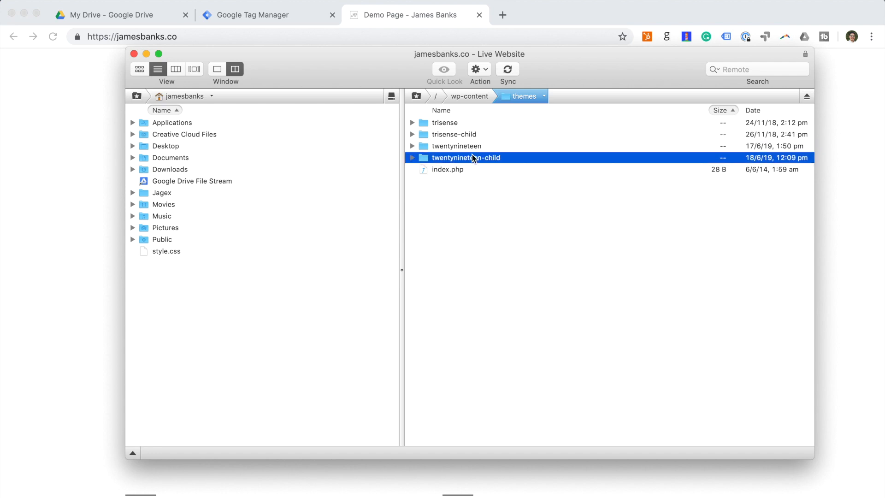
{"action": "double_click", "coordinate": [466, 158]}
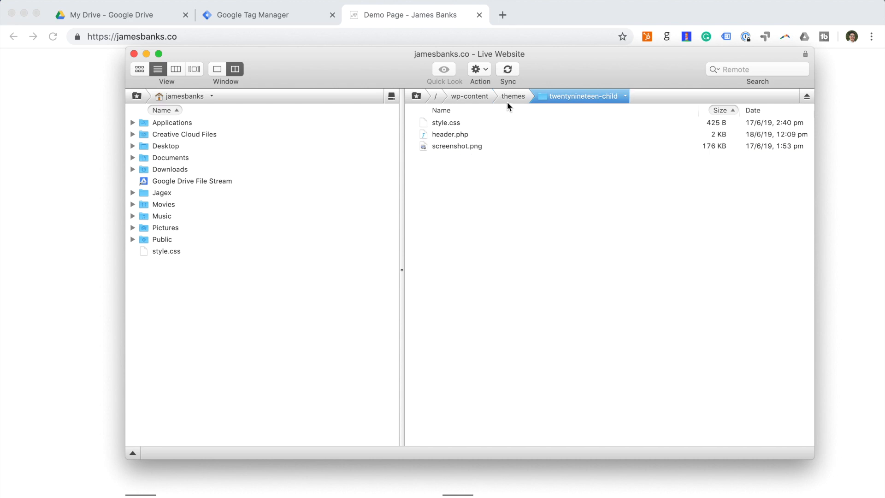
- Re-enter the twentynineteen-child theme folder and bring up options for its header.php
{"action": "left_click", "coordinate": [513, 96]}
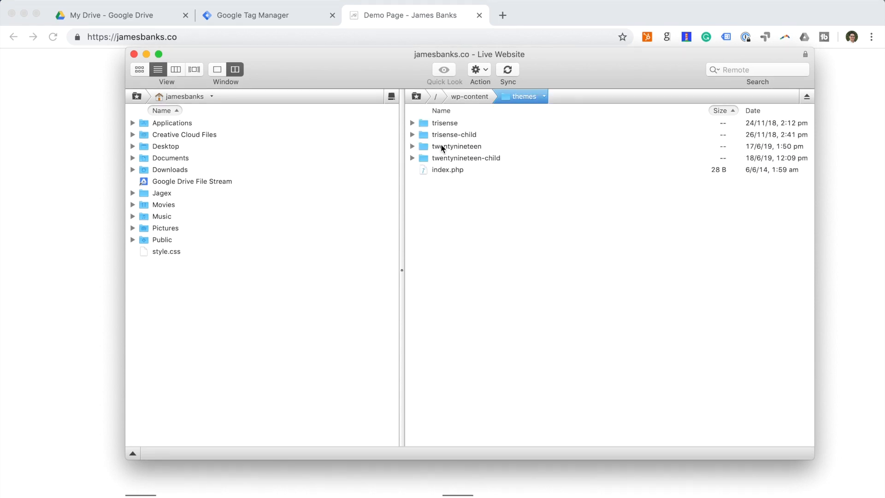
{"action": "left_click", "coordinate": [456, 146]}
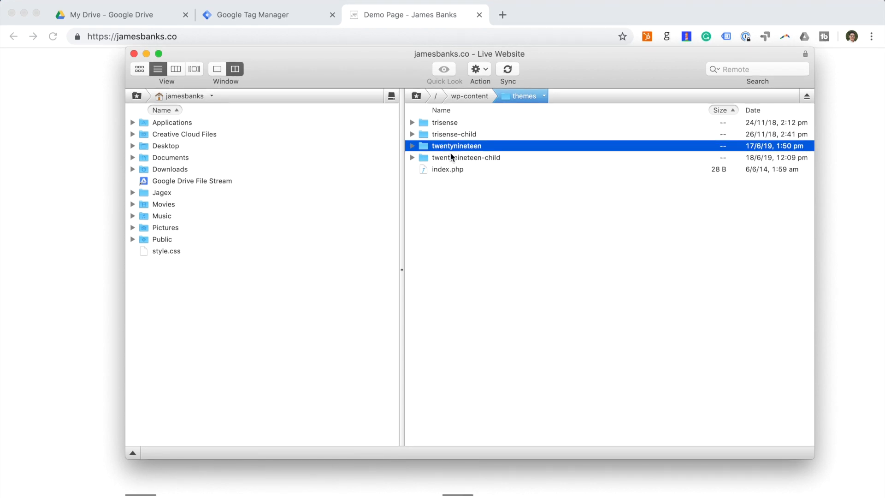
{"action": "left_click", "coordinate": [465, 158]}
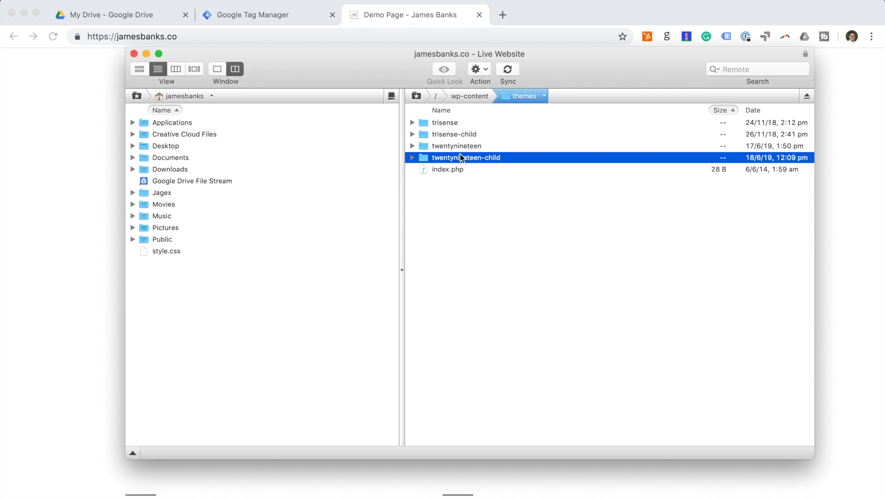
{"action": "double_click", "coordinate": [465, 157]}
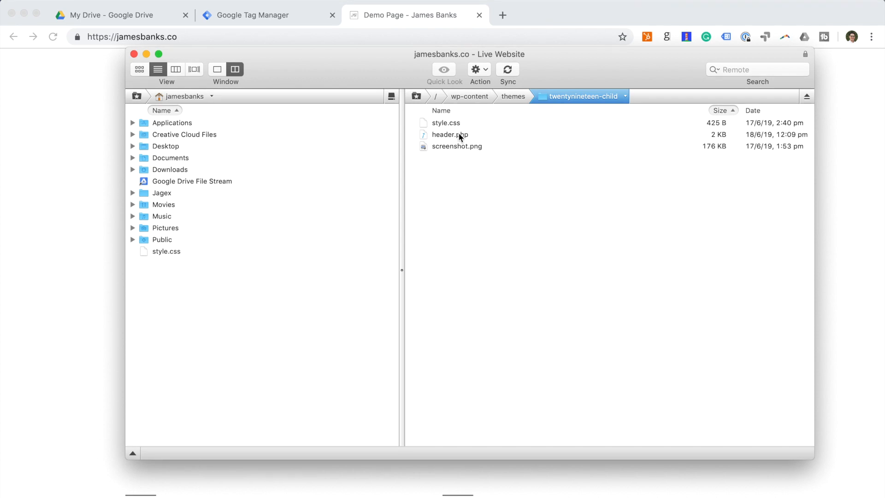
{"action": "right_click", "coordinate": [450, 134]}
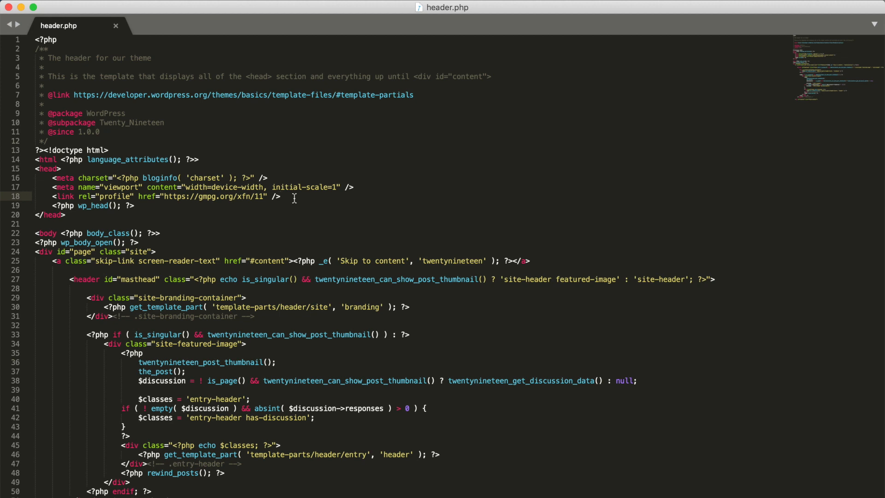
- Insert the copied Tag Manager head snippet into header.php's head section
{"action": "key", "text": "Return"}
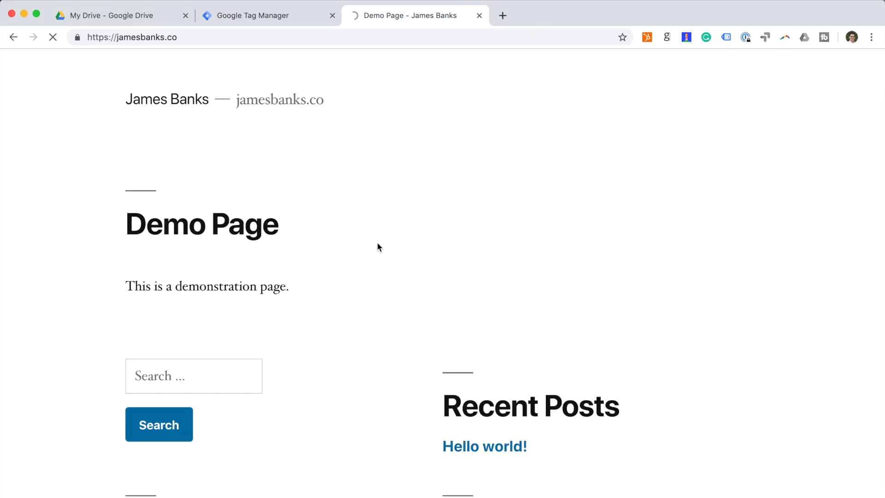
- View the reloaded page's source and find the GTM-M2GHZJM matches confirming the head snippet is live
{"action": "right_click", "coordinate": [379, 247]}
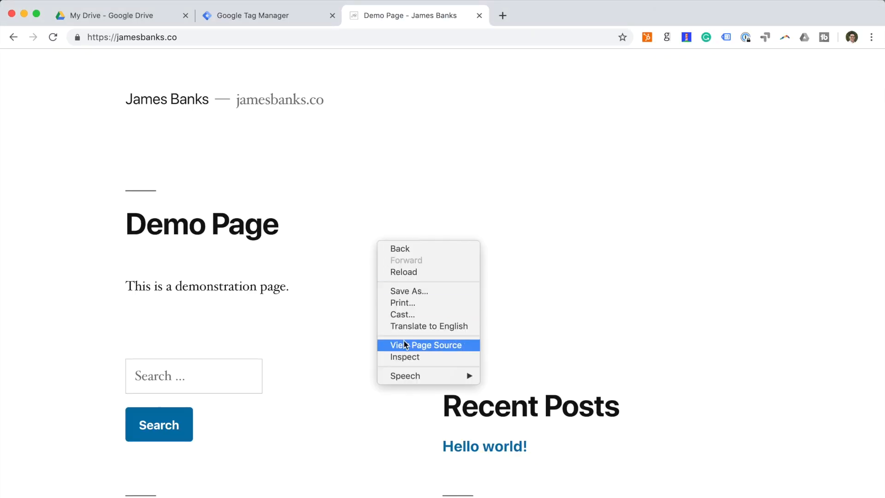
{"action": "left_click", "coordinate": [427, 345]}
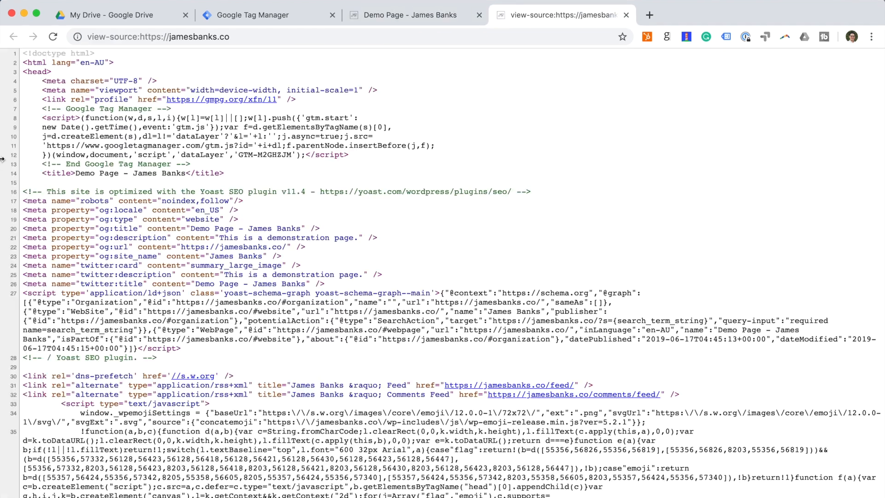
{"action": "mouse_move", "coordinate": [452, 174]}
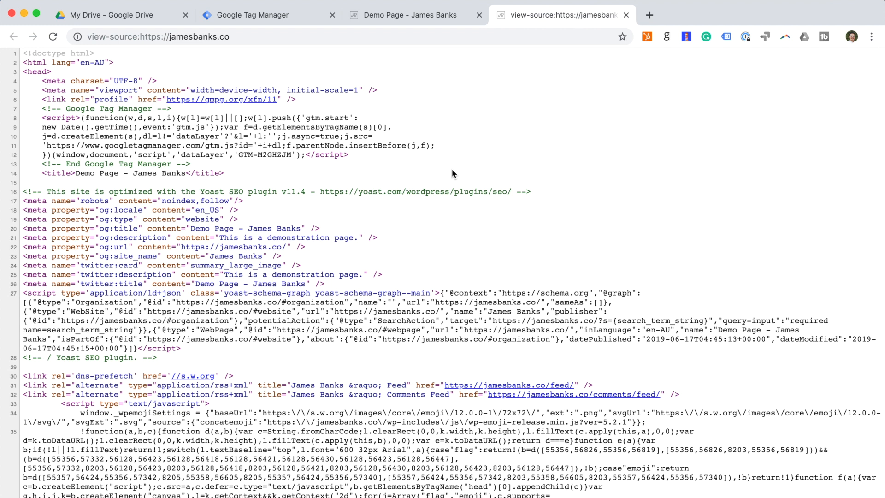
{"action": "type", "text": "<body>"}
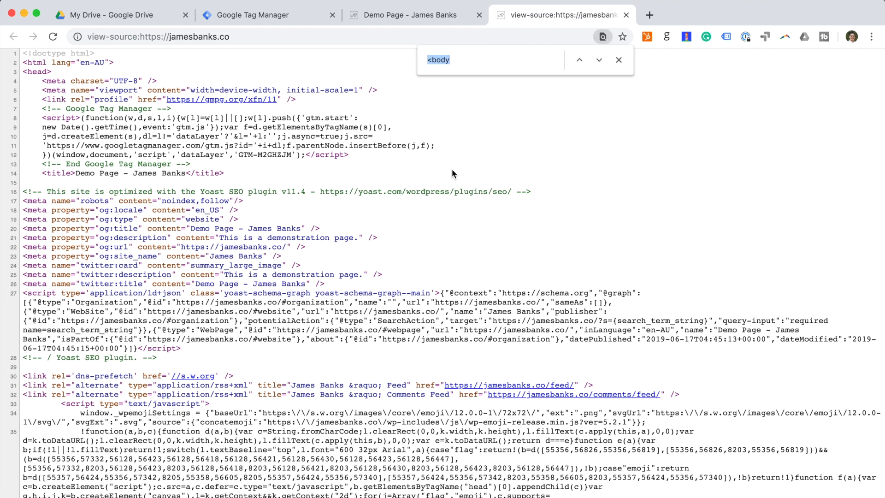
{"action": "type", "text": "GTM"}
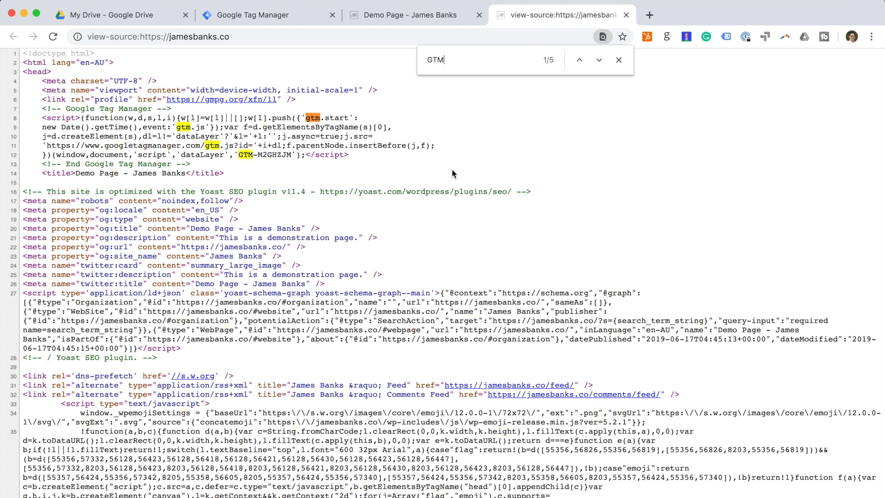
{"action": "left_click", "coordinate": [599, 60]}
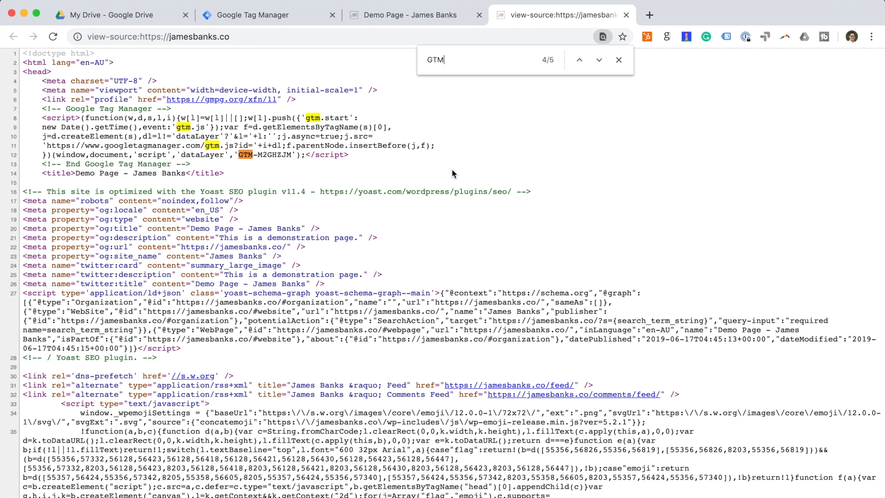
{"action": "left_click", "coordinate": [599, 60]}
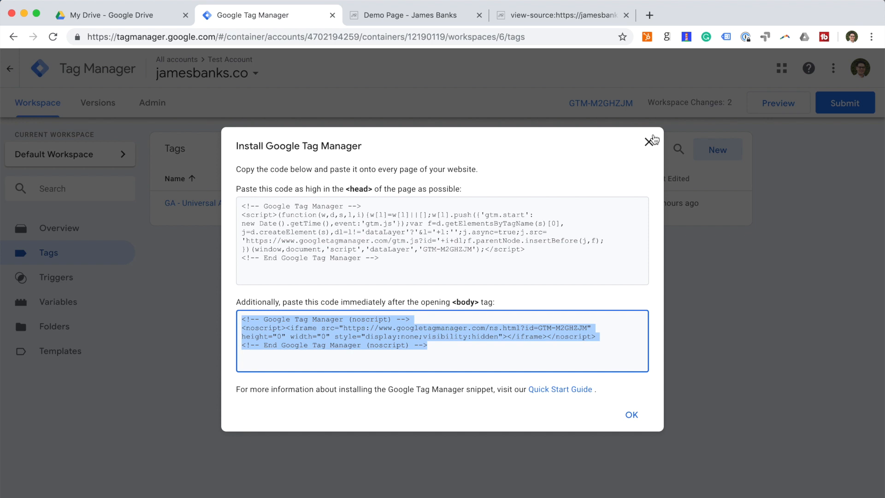
- Close the install dialog and start Preview mode for the Default Workspace, returning to the demo page
{"action": "left_click", "coordinate": [651, 141]}
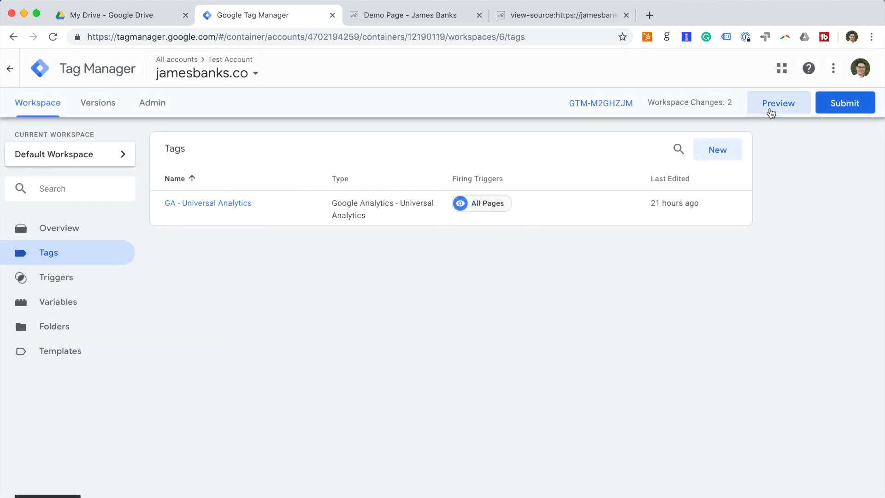
{"action": "left_click", "coordinate": [778, 103]}
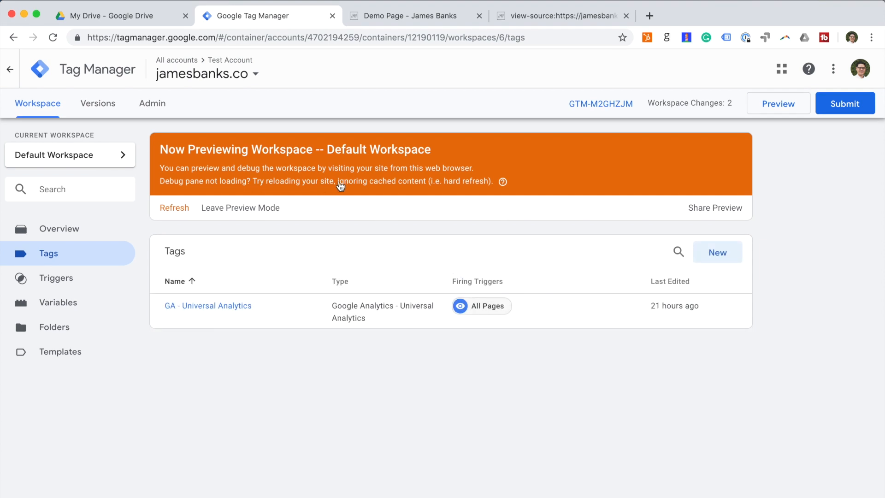
{"action": "left_click", "coordinate": [415, 15]}
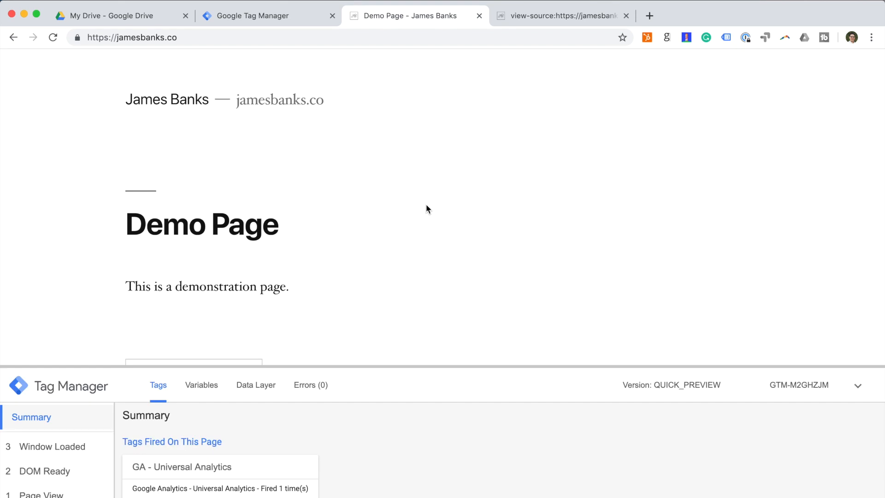
{"action": "mouse_move", "coordinate": [432, 465]}
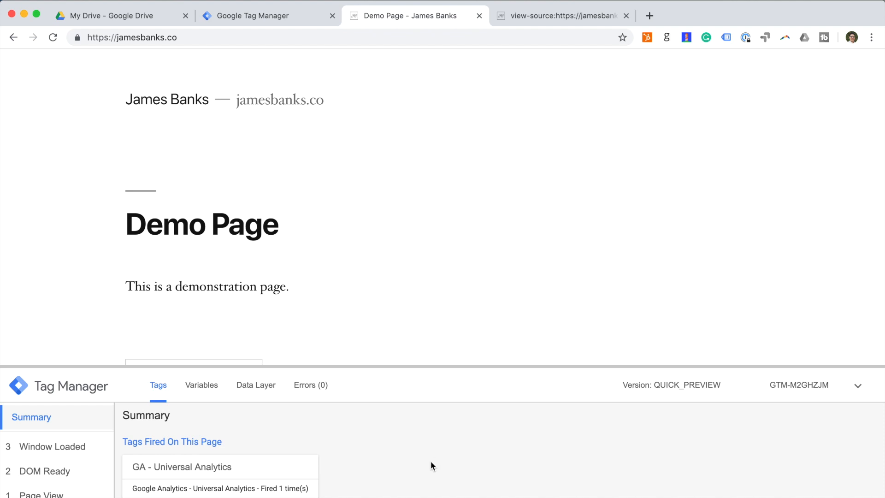
{"action": "mouse_move", "coordinate": [455, 482]}
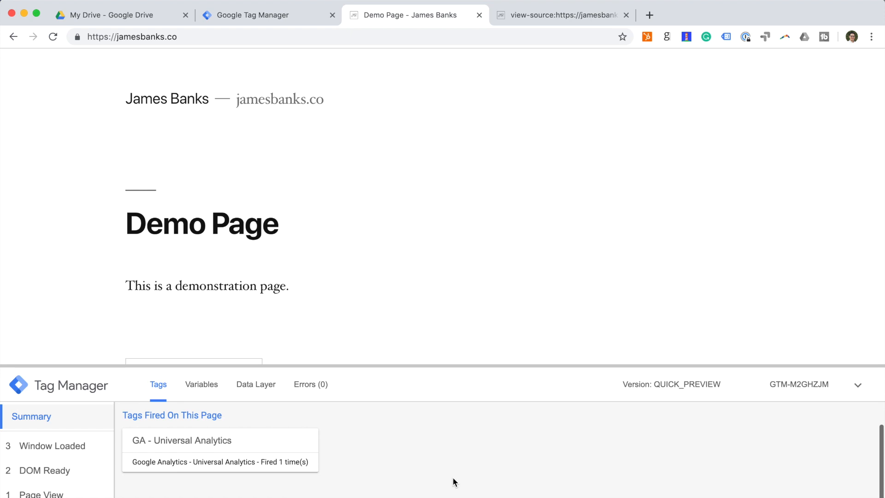
{"action": "mouse_move", "coordinate": [211, 442]}
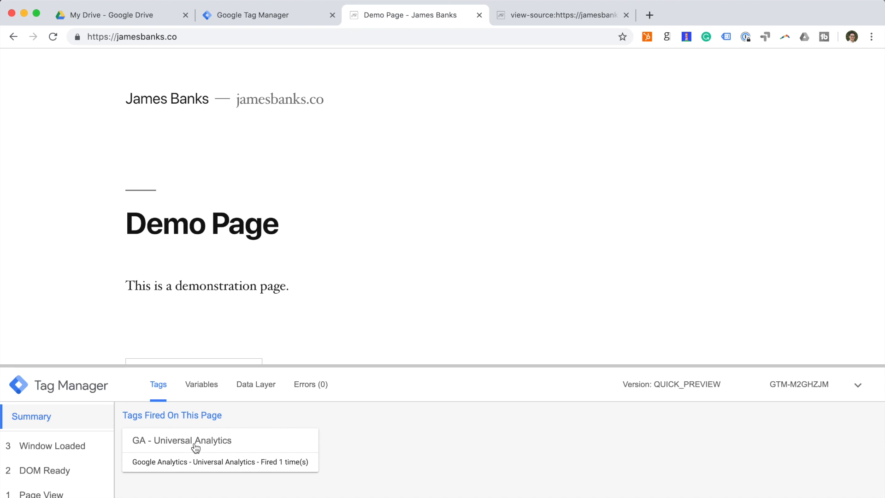
{"action": "mouse_move", "coordinate": [314, 308]}
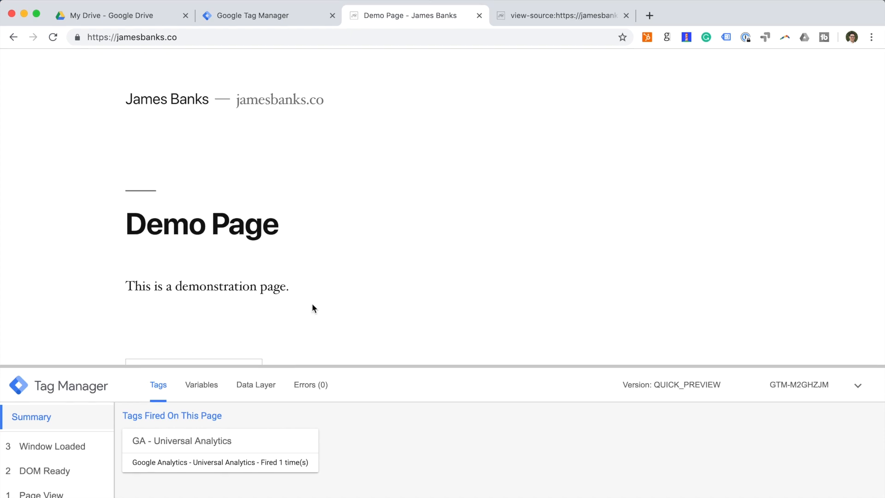
{"action": "mouse_move", "coordinate": [724, 60]}
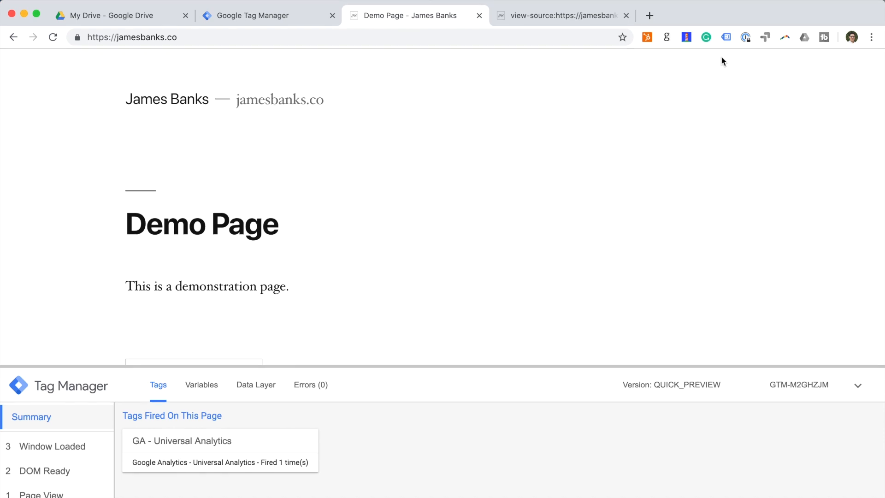
{"action": "mouse_move", "coordinate": [727, 38]}
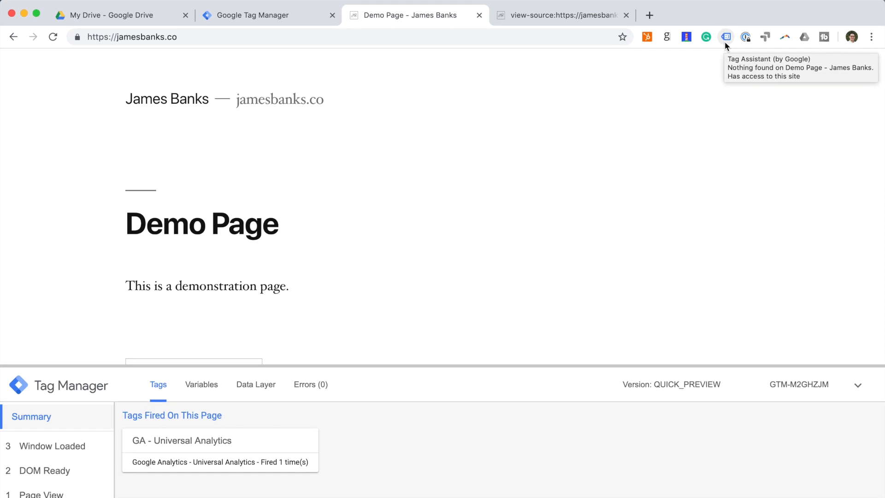
- Enable Tag Assistant on the demo page tab and start recording its tag activity
{"action": "left_click", "coordinate": [726, 37]}
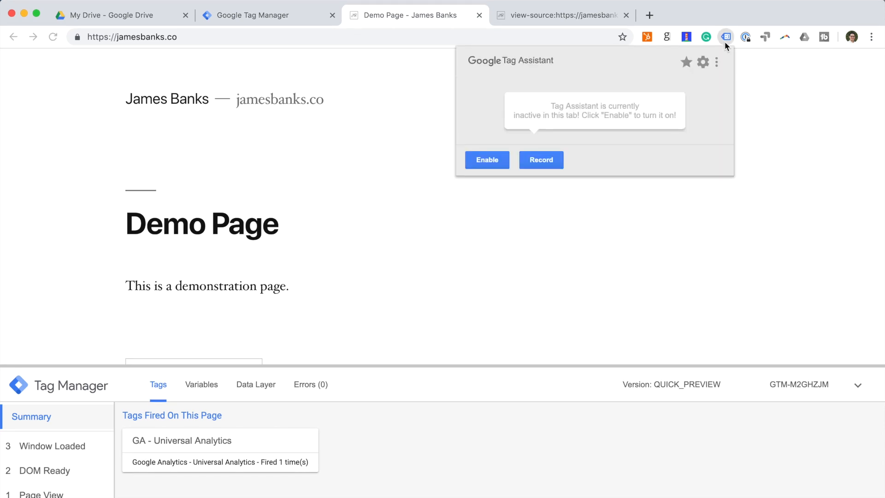
{"action": "mouse_move", "coordinate": [598, 116]}
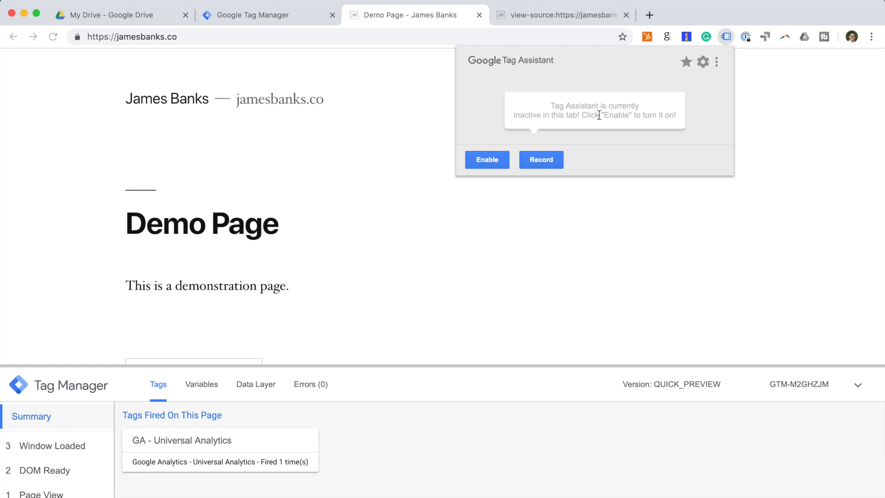
{"action": "mouse_move", "coordinate": [475, 155]}
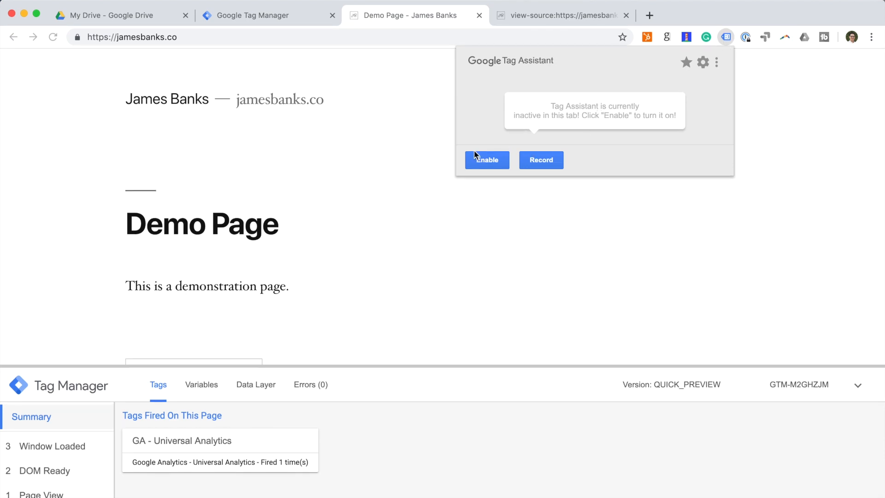
{"action": "left_click", "coordinate": [486, 160]}
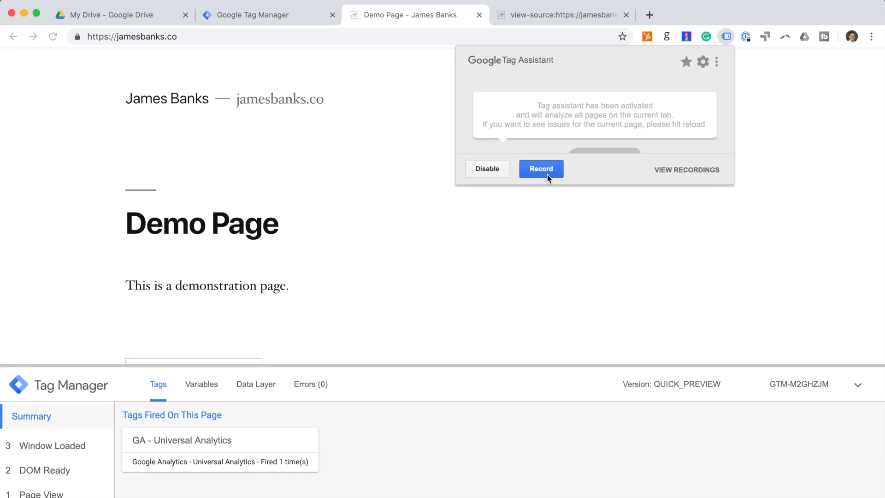
{"action": "left_click", "coordinate": [541, 169]}
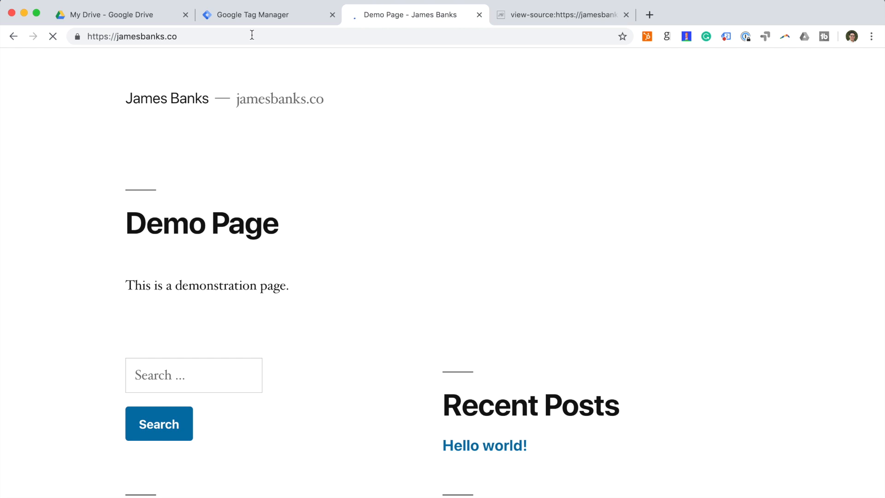
{"action": "left_click", "coordinate": [726, 37]}
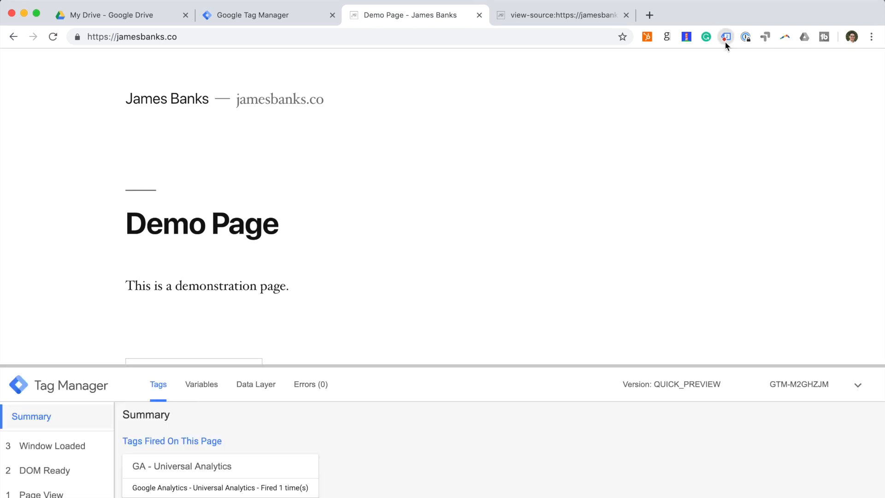
- Review Tag Assistant's detected Google Analytics and GTM-M2GHZJM tags, then go to Analytics reports
{"action": "left_click", "coordinate": [726, 37]}
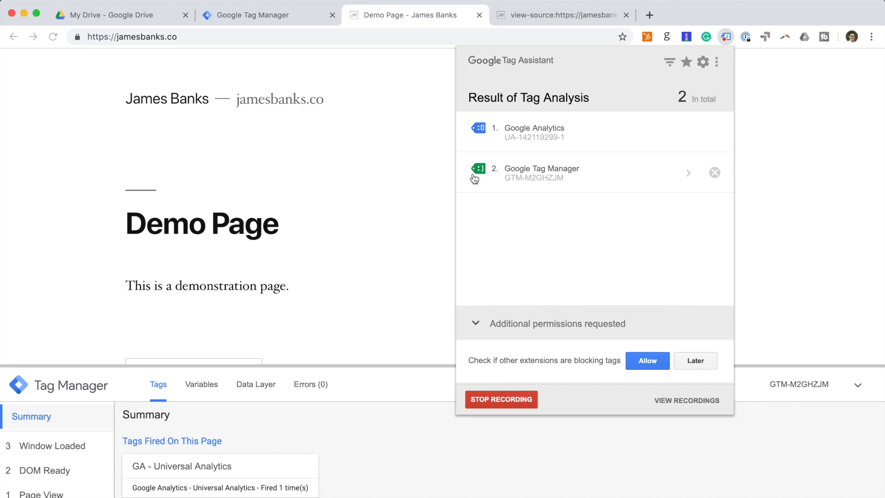
{"action": "mouse_move", "coordinate": [533, 139]}
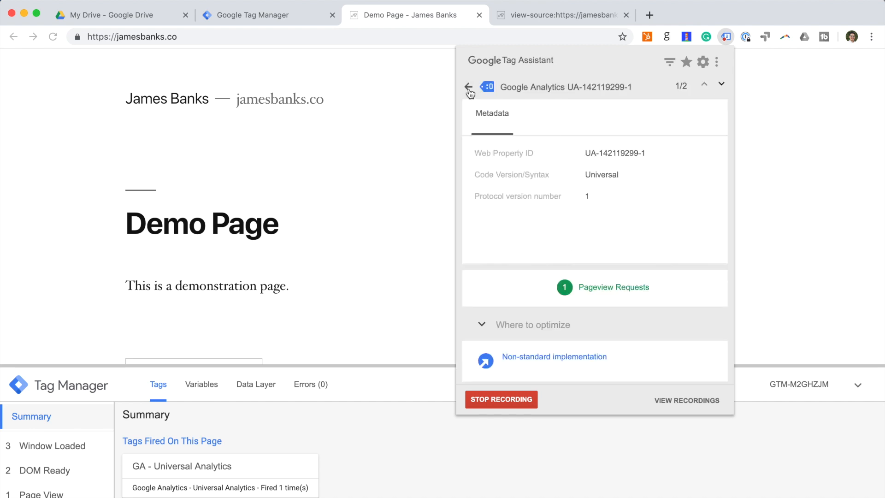
{"action": "left_click", "coordinate": [470, 87]}
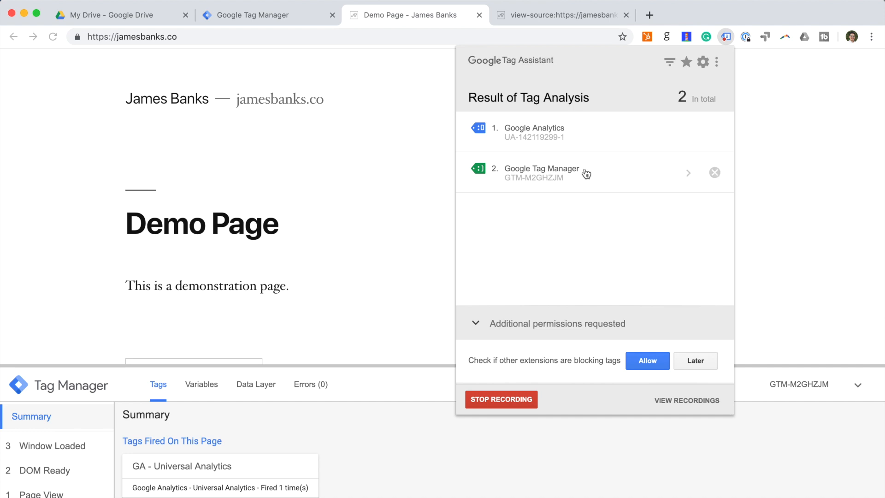
{"action": "mouse_move", "coordinate": [539, 84]}
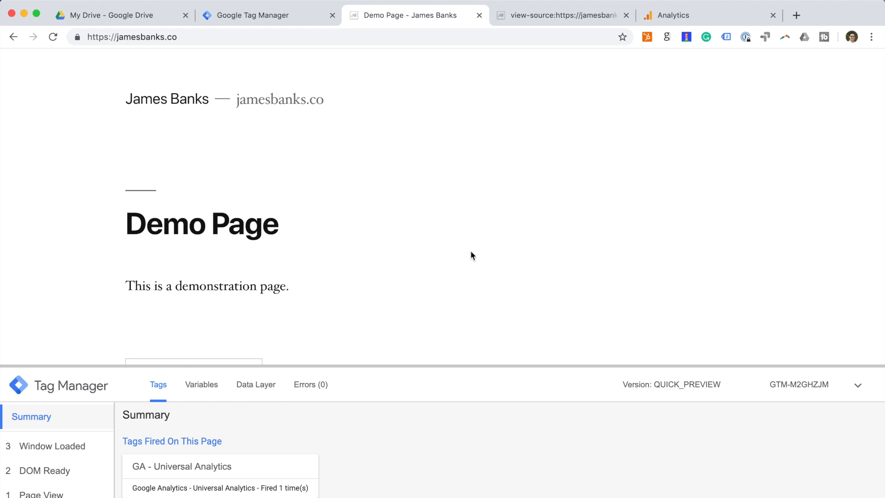
{"action": "left_click", "coordinate": [673, 15]}
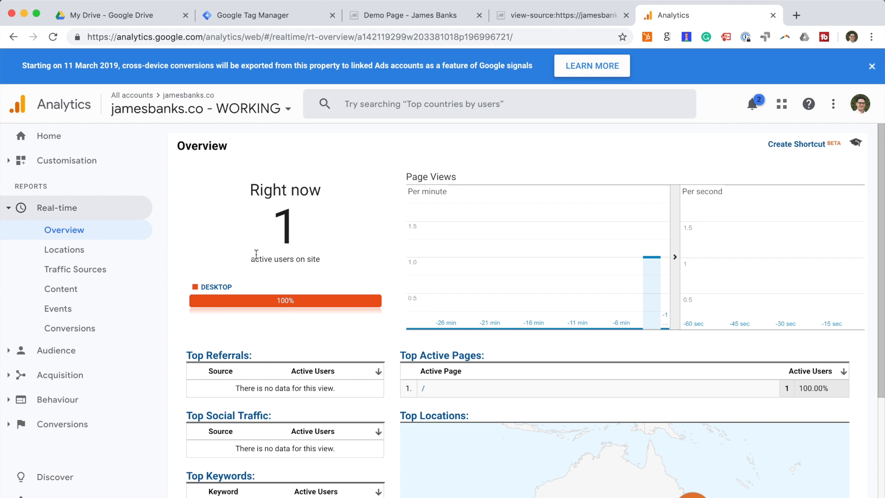
{"action": "mouse_move", "coordinate": [337, 256]}
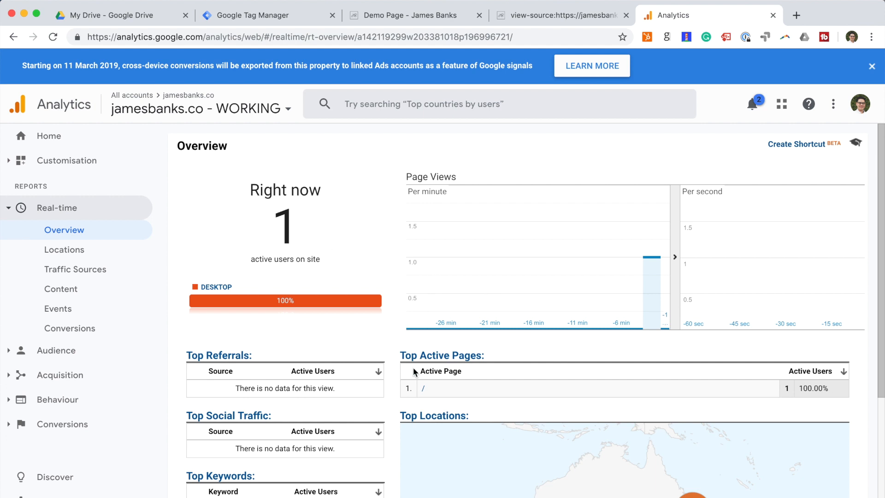
- Review the real-time overview showing one active user, then return to the demo page
{"action": "scroll", "scroll_direction": "down", "scroll_amount": 3}
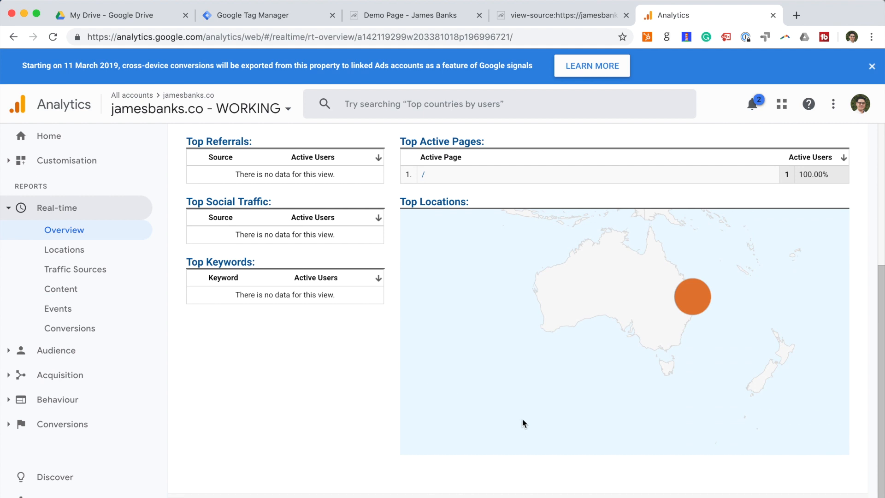
{"action": "mouse_move", "coordinate": [683, 306]}
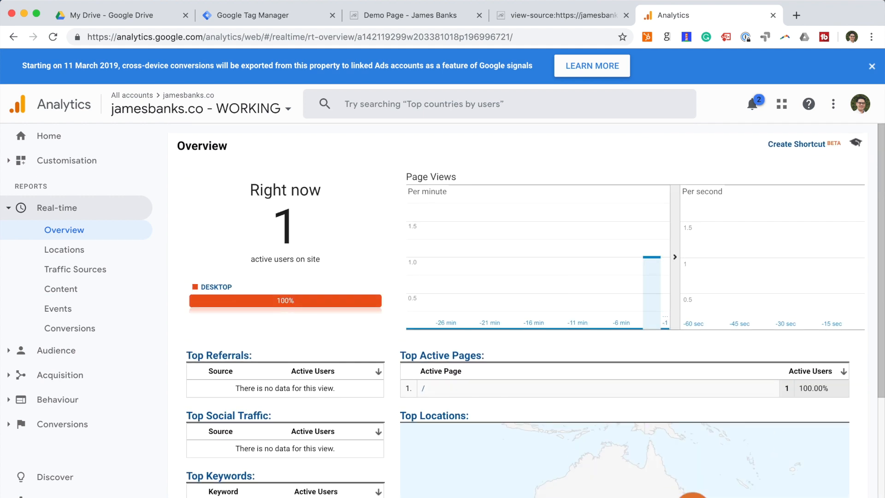
{"action": "left_click", "coordinate": [410, 16]}
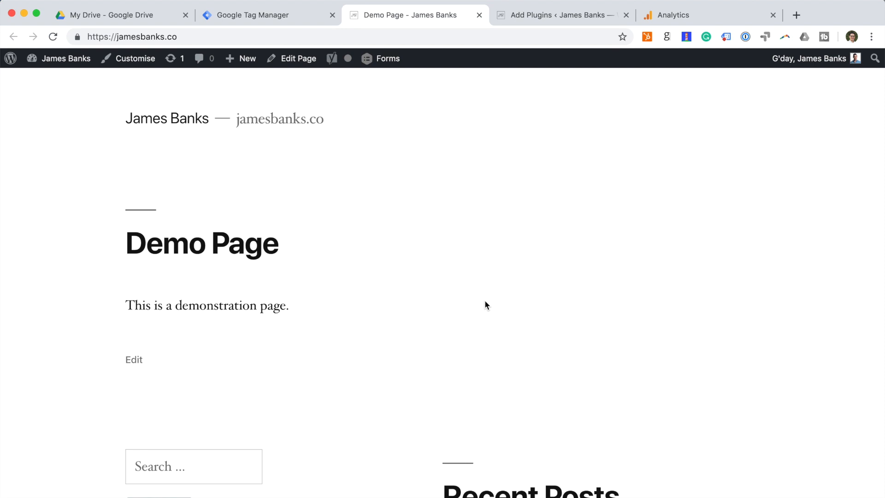
- Install DuracellTomi's Google Tag Manager for WordPress plugin and go to its settings
{"action": "left_click", "coordinate": [559, 16]}
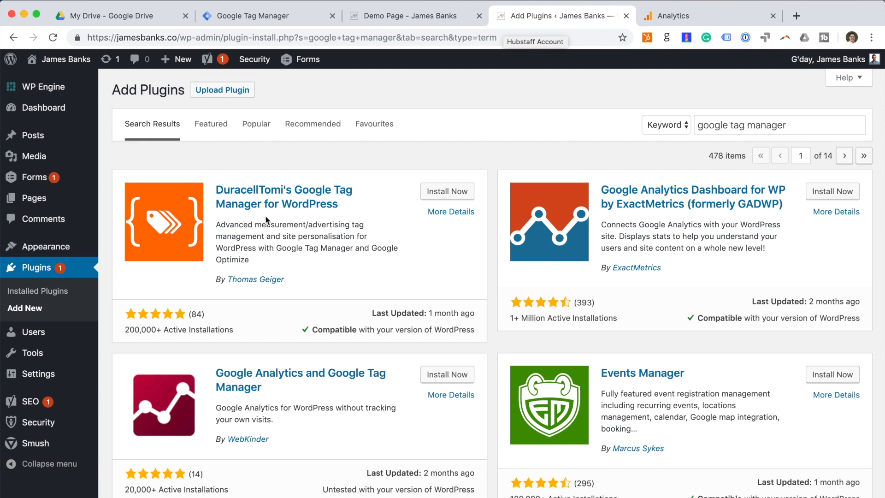
{"action": "mouse_move", "coordinate": [718, 141]}
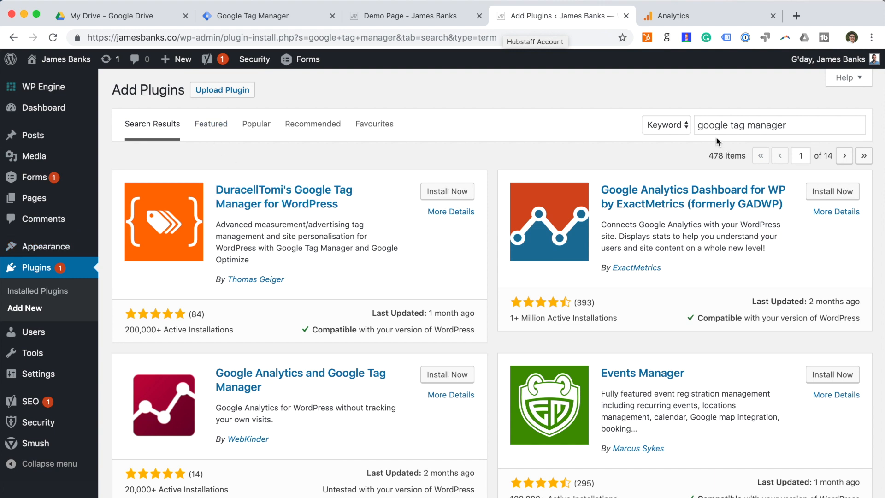
{"action": "mouse_move", "coordinate": [379, 158]}
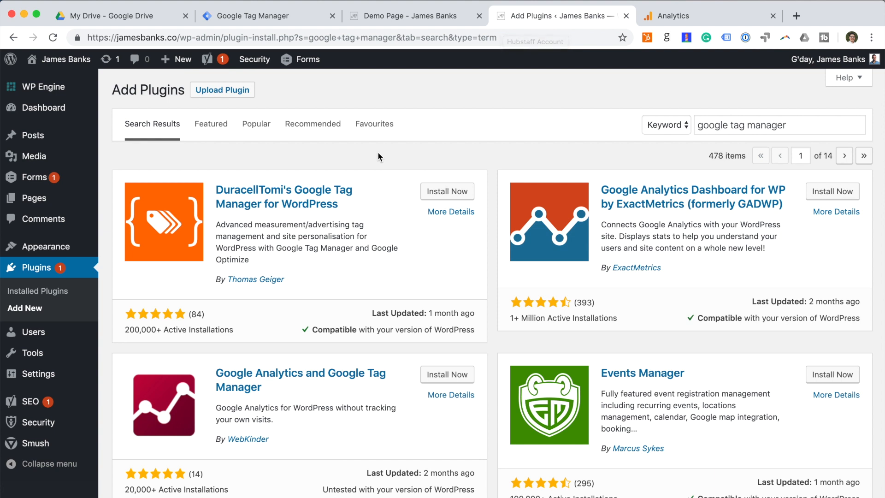
{"action": "mouse_move", "coordinate": [266, 356]}
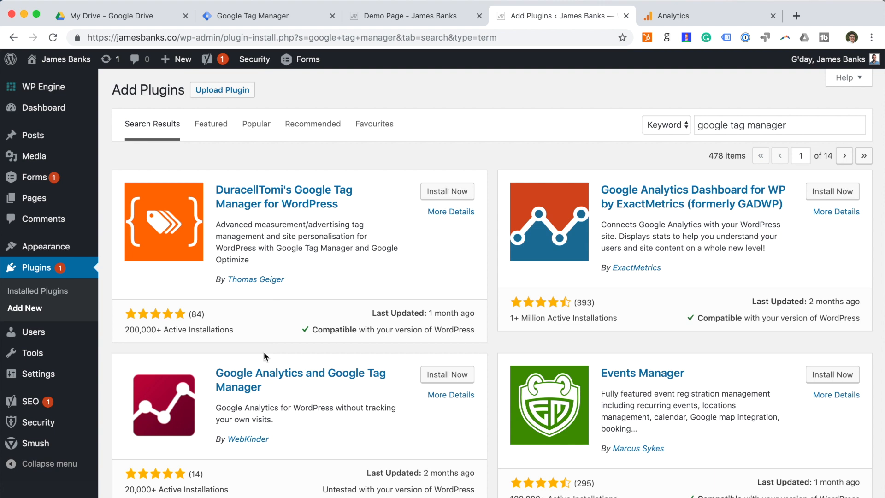
{"action": "mouse_move", "coordinate": [459, 181]}
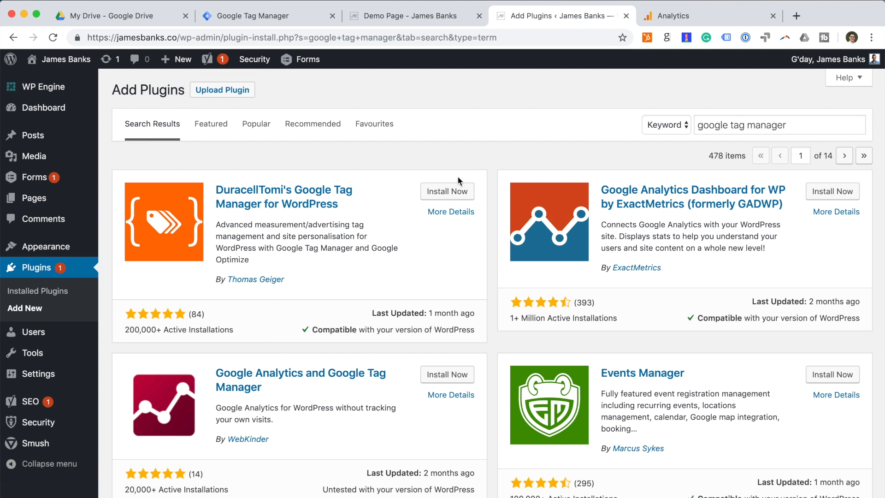
{"action": "left_click", "coordinate": [447, 191]}
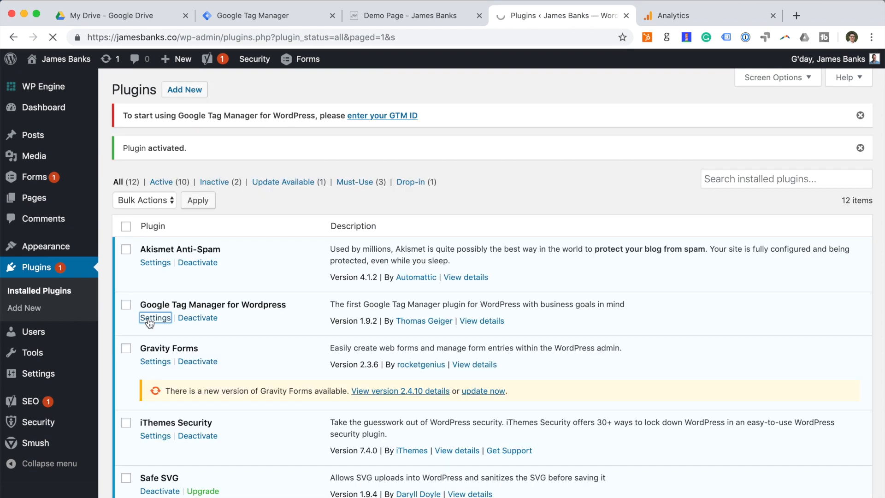
{"action": "left_click", "coordinate": [155, 318]}
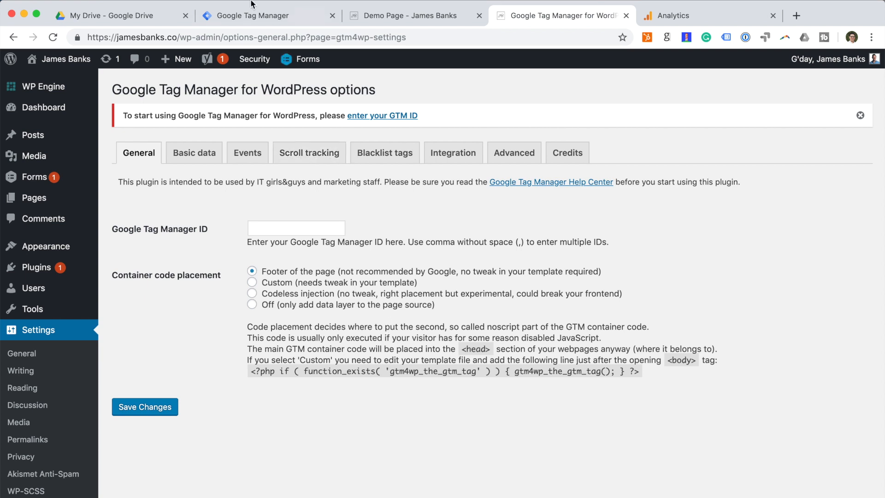
- Copy GTM-M2GHZJM from Tag Manager and enter it as the plugin's Google Tag Manager ID
{"action": "left_click", "coordinate": [254, 16]}
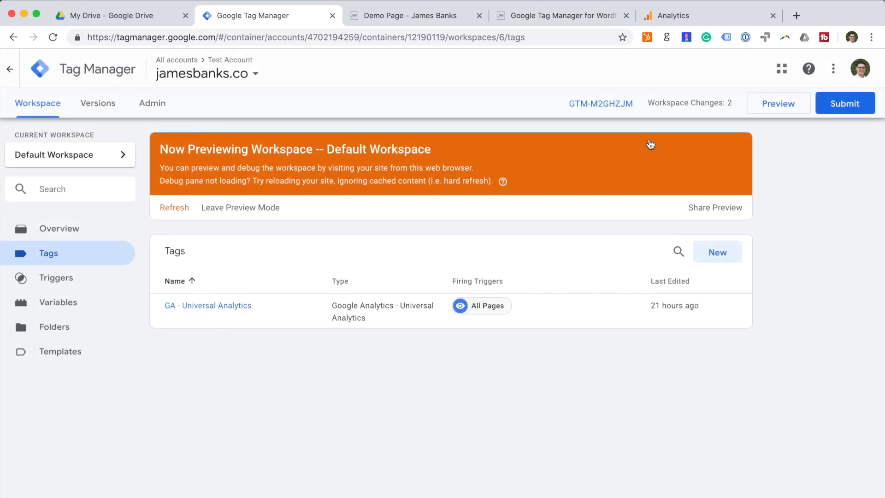
{"action": "left_click_drag", "start_coordinate": [571, 104], "coordinate": [732, 103]}
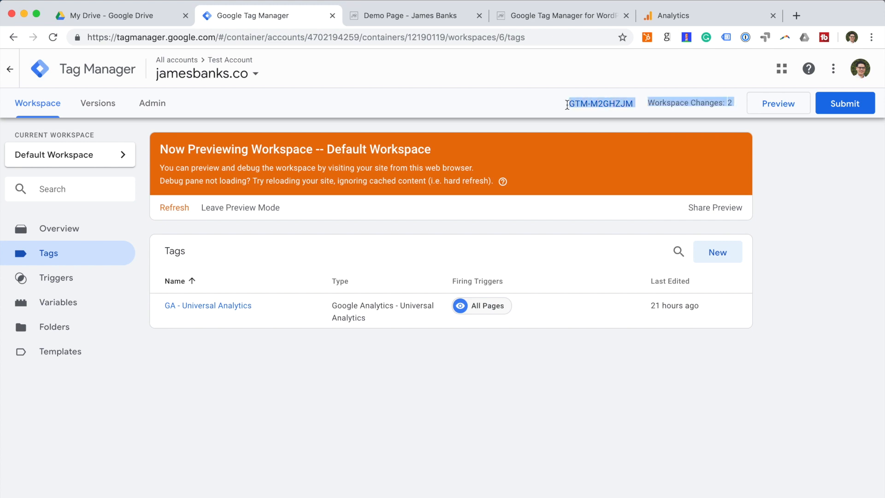
{"action": "left_click", "coordinate": [409, 15]}
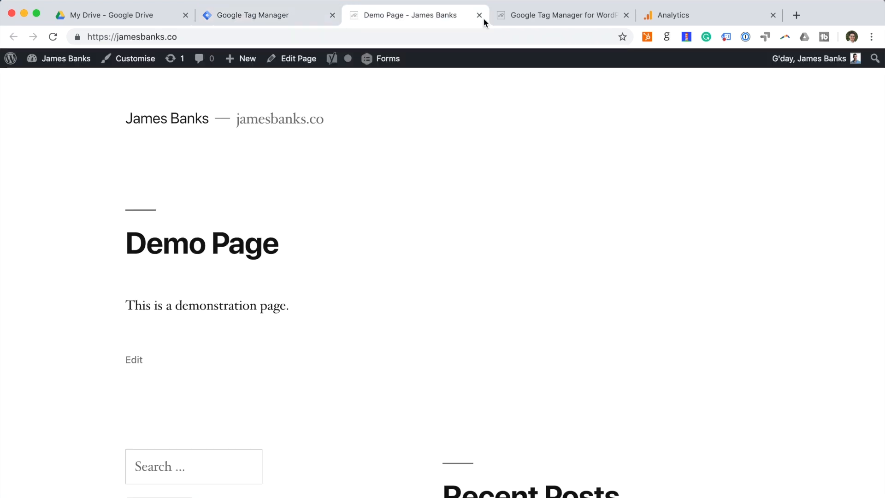
{"action": "left_click", "coordinate": [559, 15]}
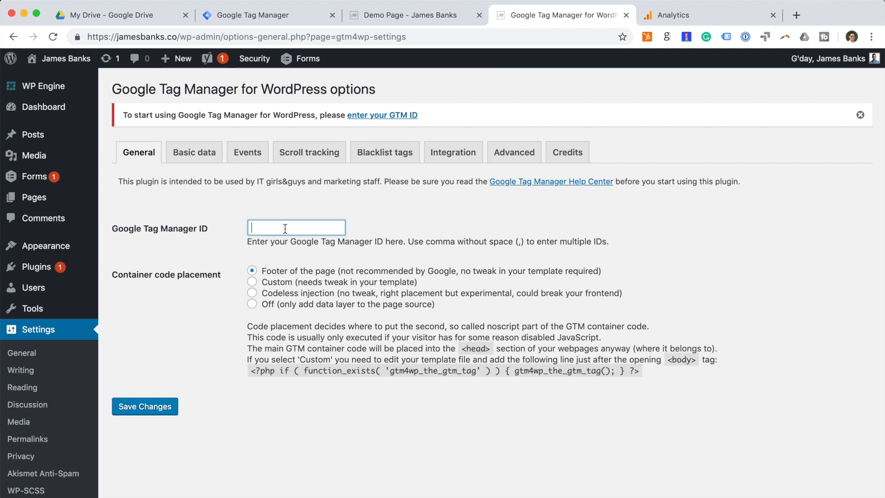
{"action": "type", "text": "GTM-M2GHZJM"}
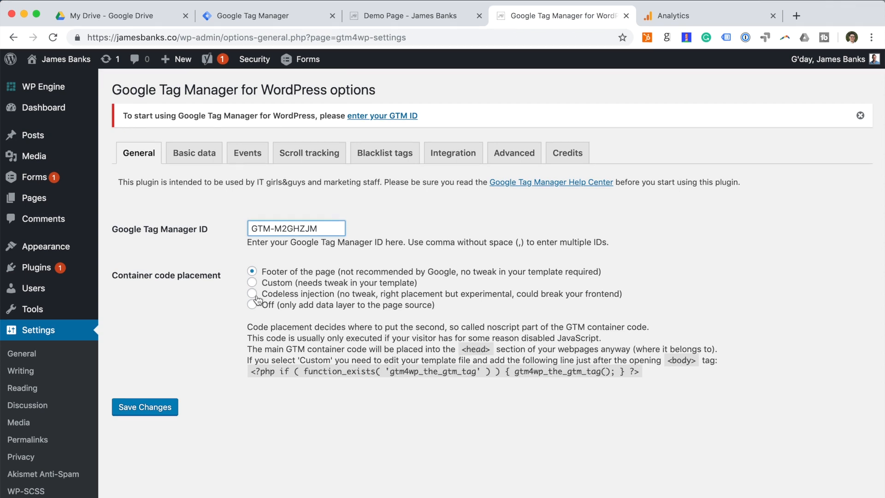
- Choose codeless injection placement, save the plugin settings and visit the live site
{"action": "left_click", "coordinate": [251, 294]}
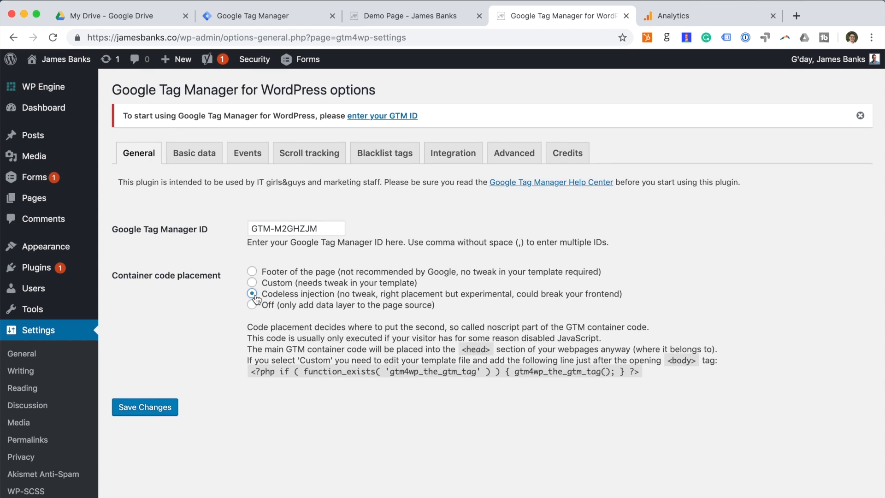
{"action": "left_click", "coordinate": [144, 407]}
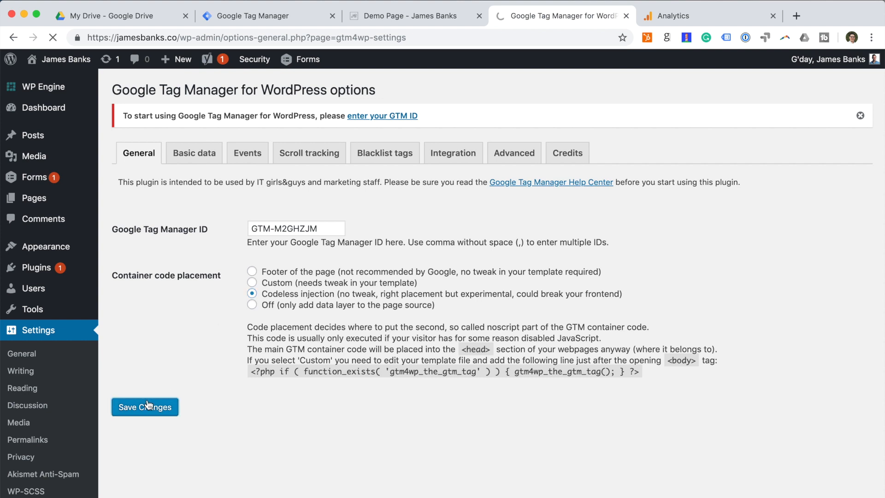
{"action": "left_click", "coordinate": [144, 407]}
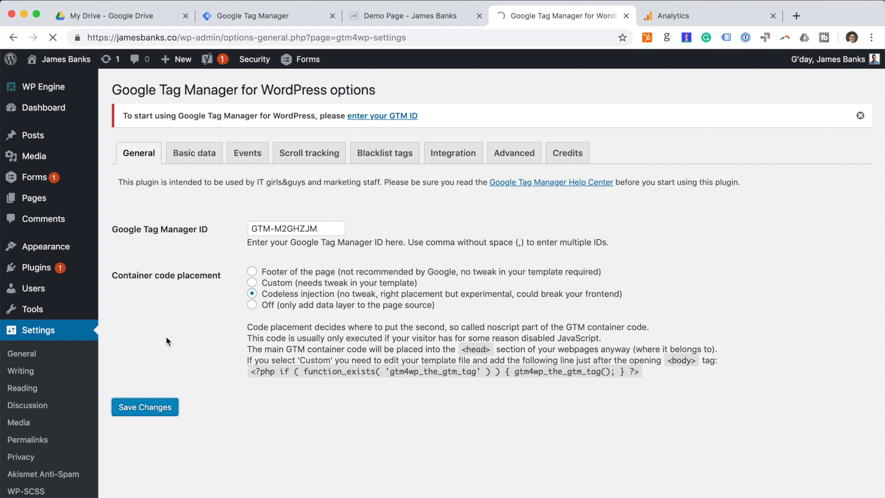
{"action": "left_click", "coordinate": [145, 407]}
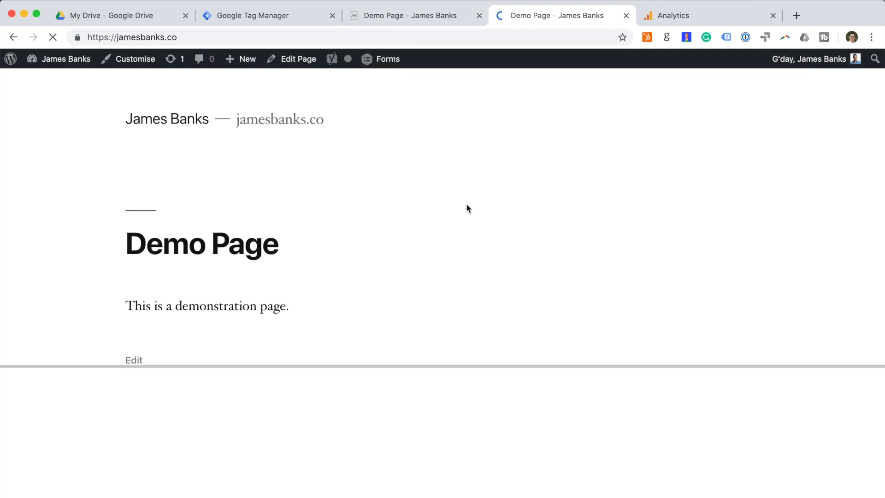
- Show the Analytics real-time overview with one active user on the home page
{"action": "left_click", "coordinate": [253, 15]}
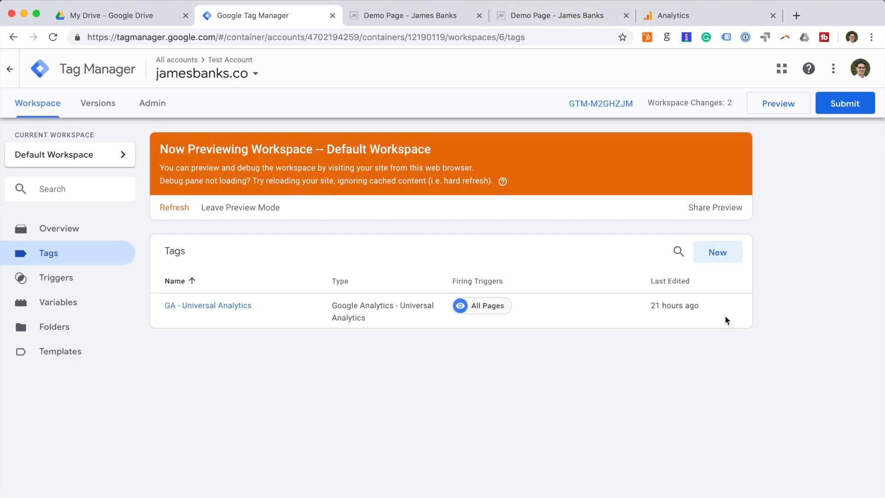
{"action": "left_click", "coordinate": [559, 15]}
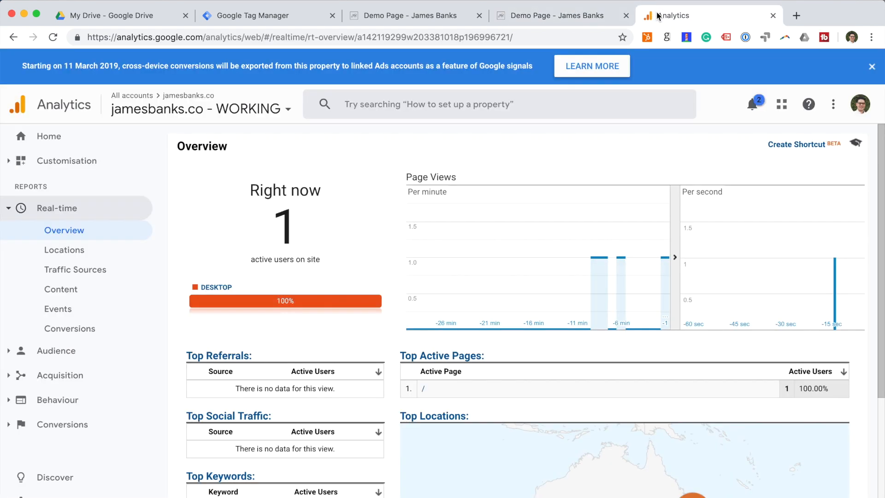
{"action": "mouse_move", "coordinate": [367, 289]}
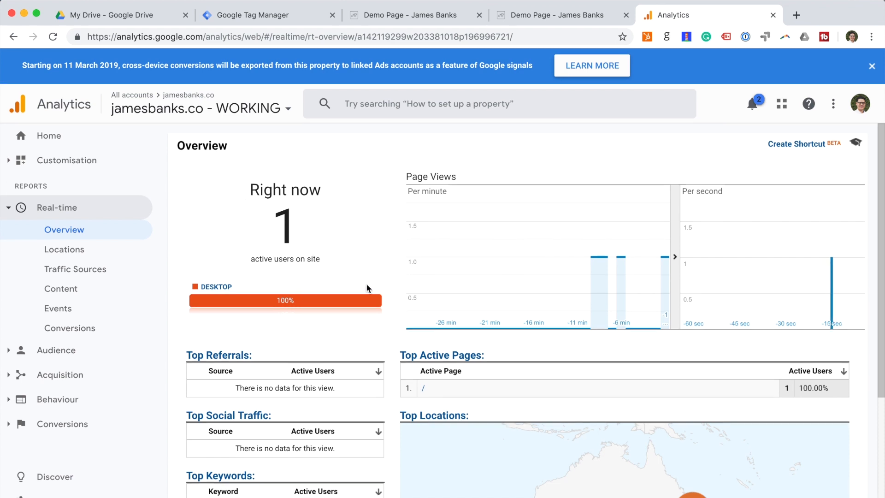
{"action": "mouse_move", "coordinate": [340, 241]}
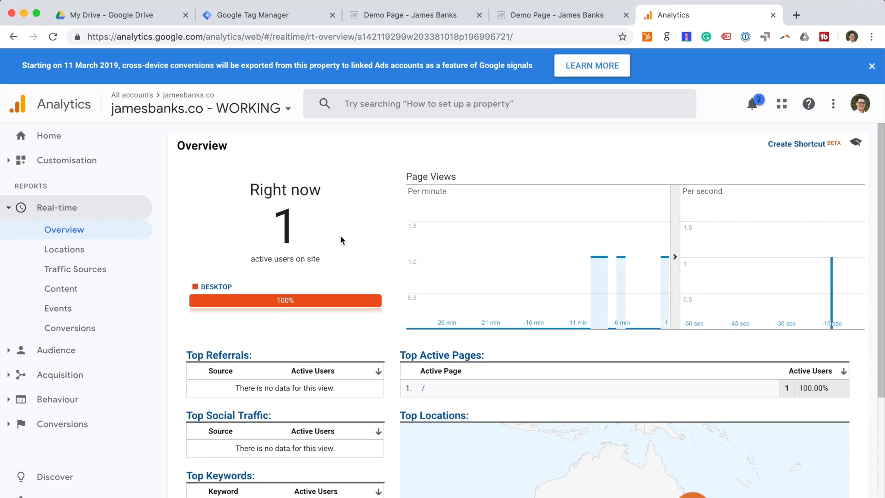
{"action": "mouse_move", "coordinate": [433, 286]}
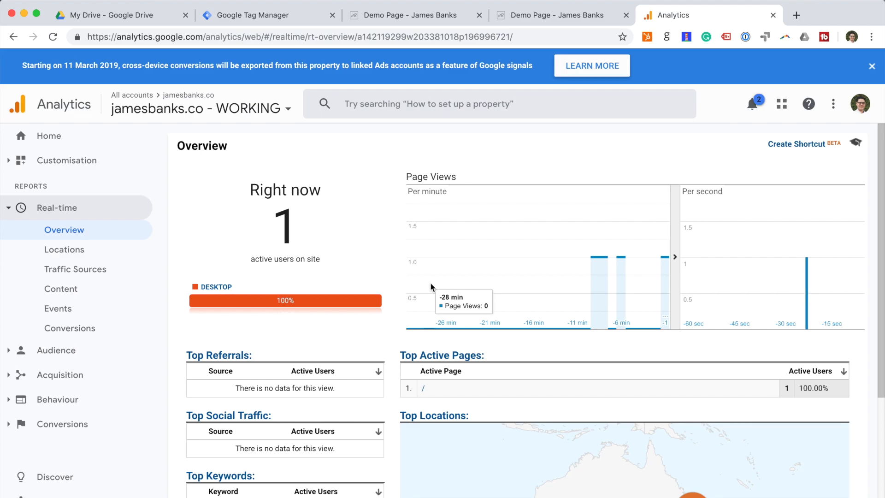
- Review Squarespace Code Injection holding the GTM-M2GHZJM head and footer noscript snippets
{"action": "left_click", "coordinate": [412, 15]}
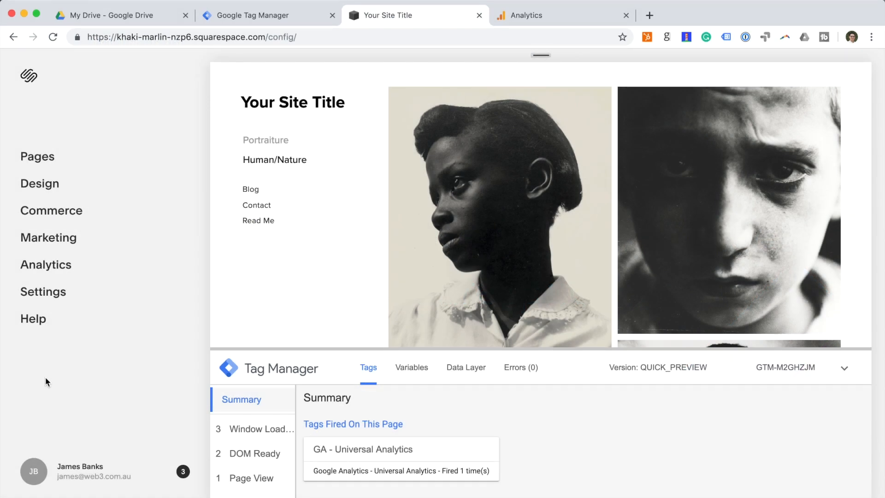
{"action": "mouse_move", "coordinate": [43, 292]}
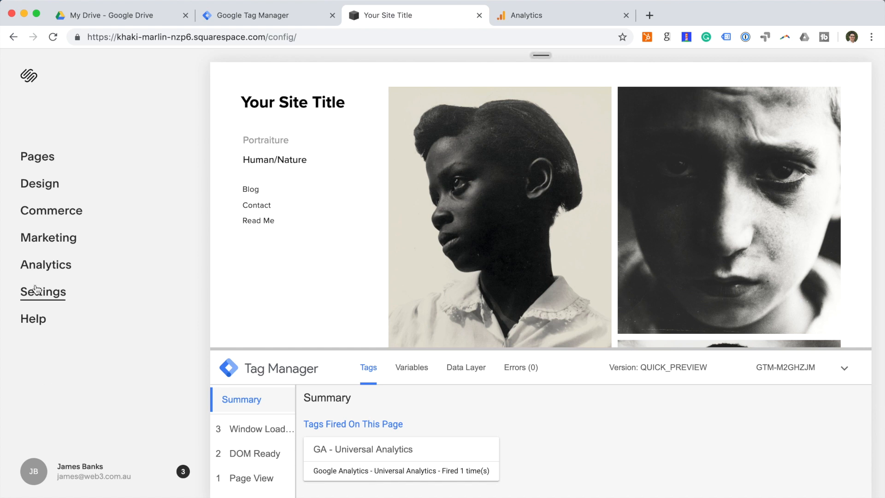
{"action": "left_click", "coordinate": [43, 291]}
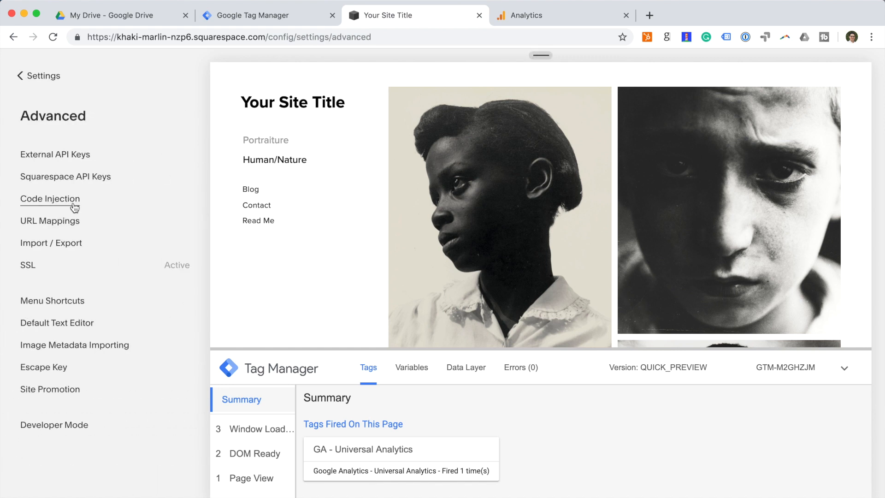
{"action": "left_click", "coordinate": [49, 199]}
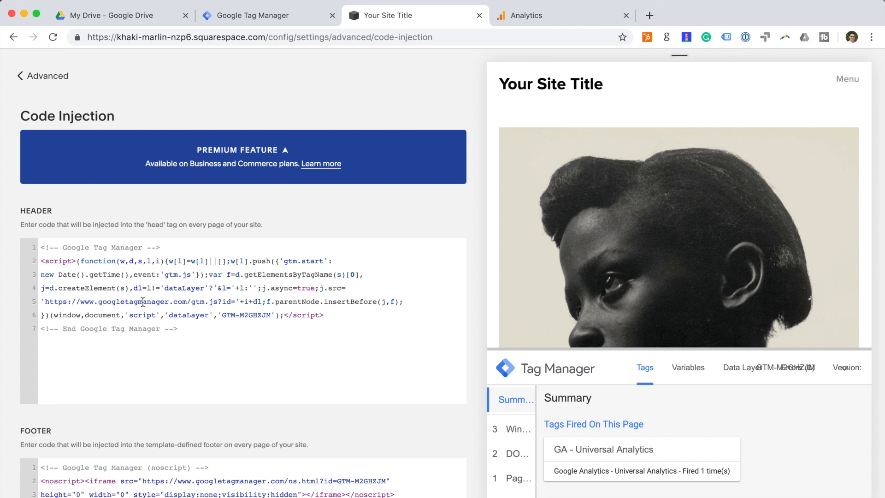
{"action": "left_click", "coordinate": [251, 15]}
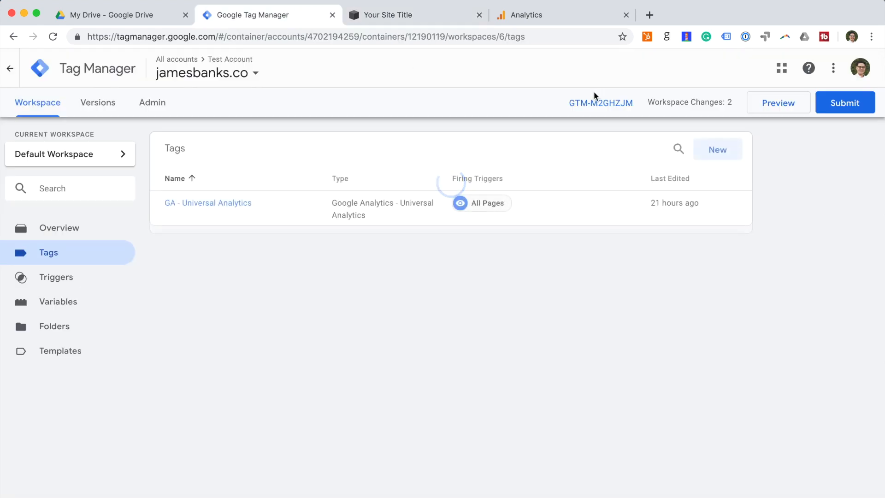
{"action": "left_click", "coordinate": [601, 103]}
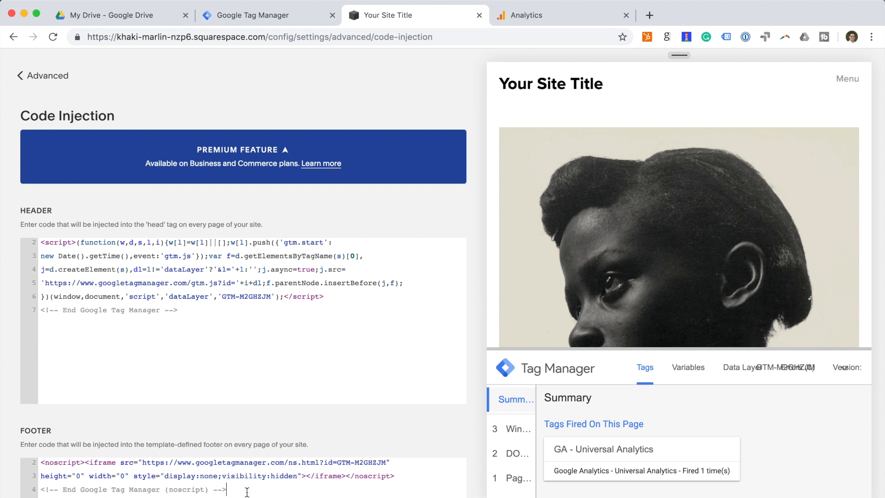
- Return from Squarespace settings to the live site where the debug pane shows Universal Analytics fired
{"action": "left_click", "coordinate": [42, 75]}
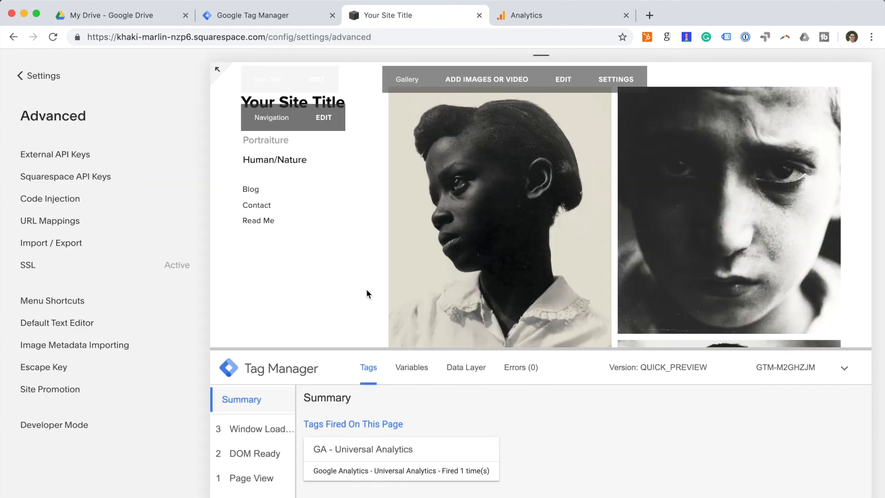
{"action": "left_click", "coordinate": [32, 75]}
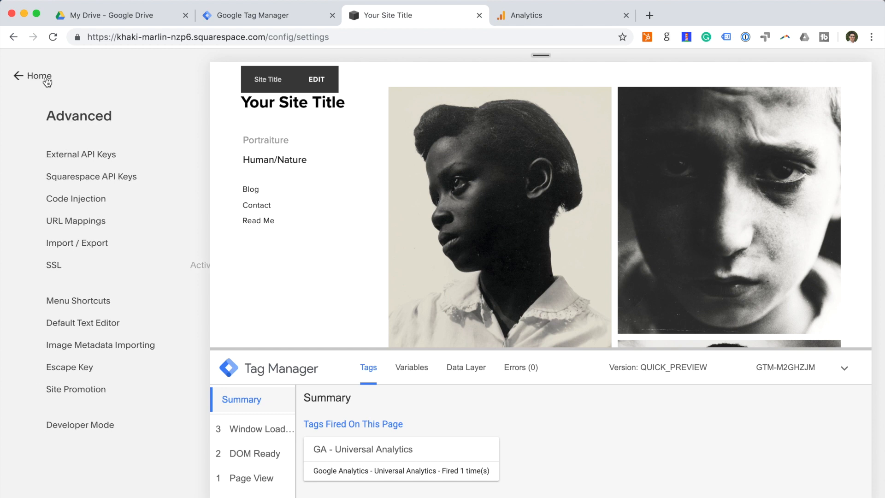
{"action": "left_click", "coordinate": [32, 75]}
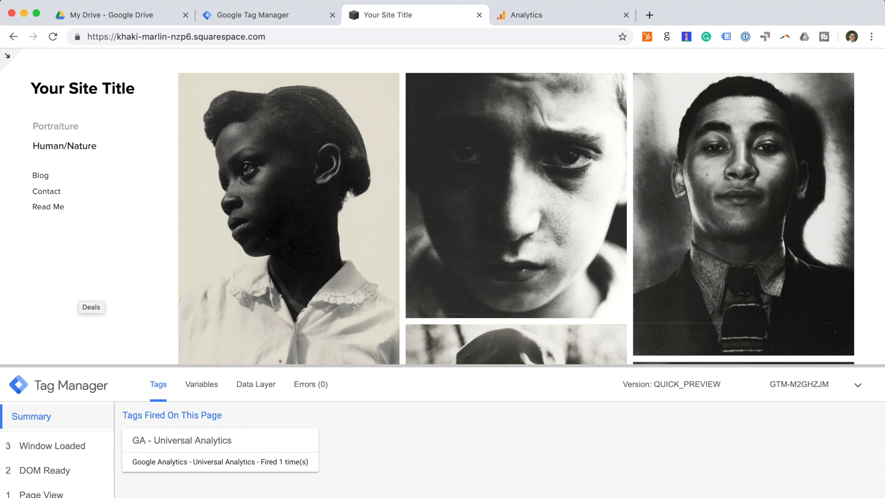
{"action": "mouse_move", "coordinate": [257, 491]}
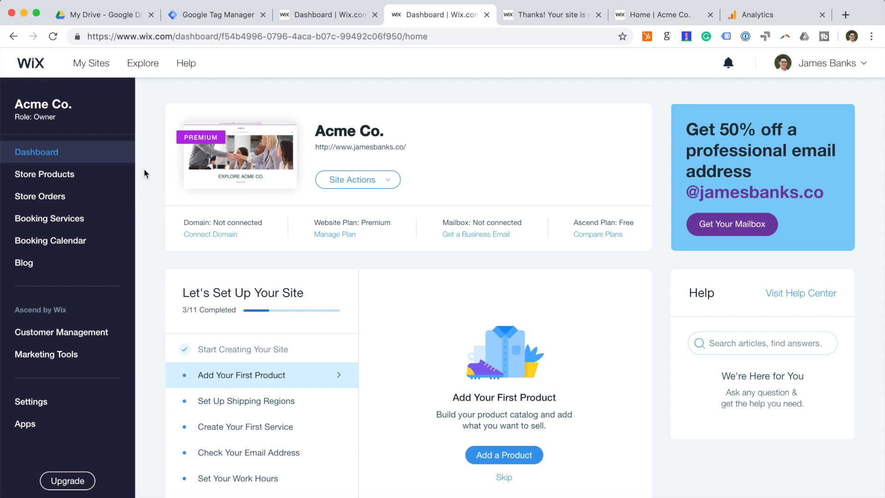
- Add Google Tag Manager GTM-M2GHZJM as a Wix tracking tool enabled on all pages
{"action": "left_click", "coordinate": [31, 402]}
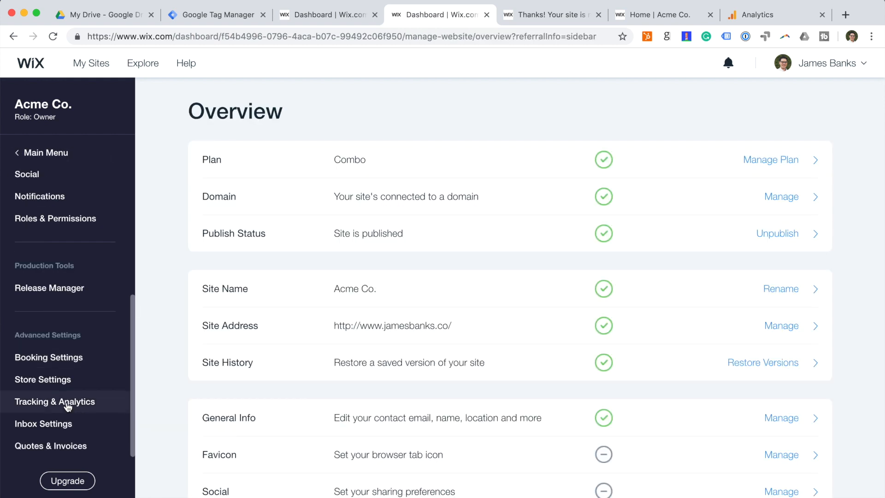
{"action": "left_click", "coordinate": [55, 402]}
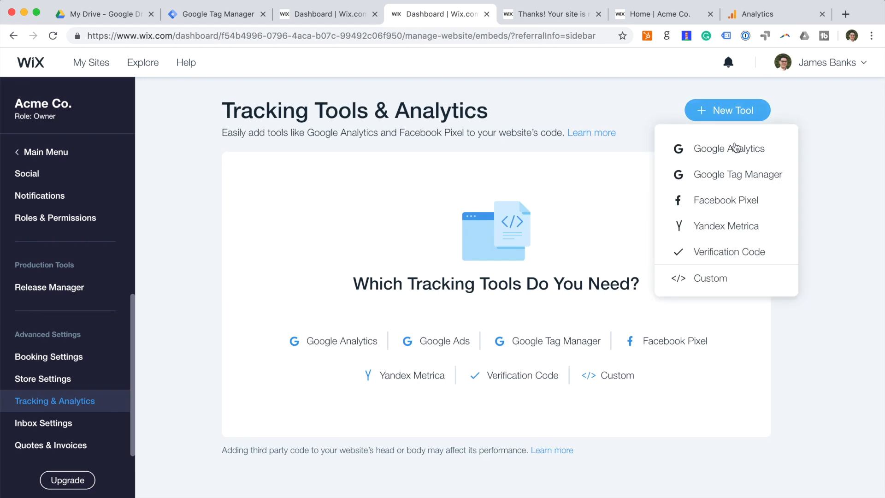
{"action": "left_click", "coordinate": [738, 174]}
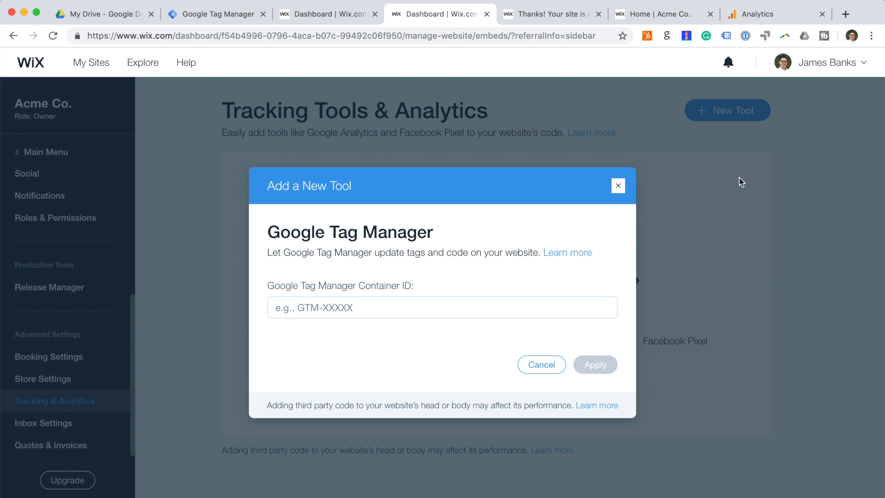
{"action": "left_click", "coordinate": [217, 13]}
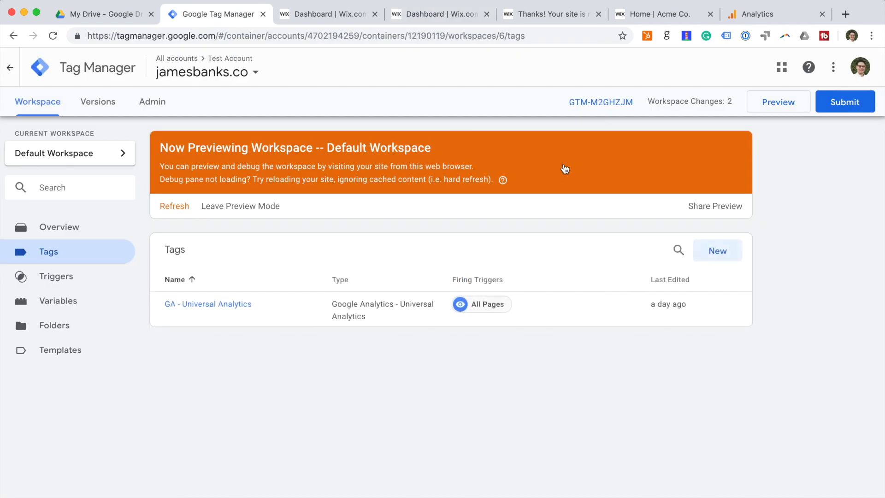
{"action": "mouse_move", "coordinate": [558, 141]}
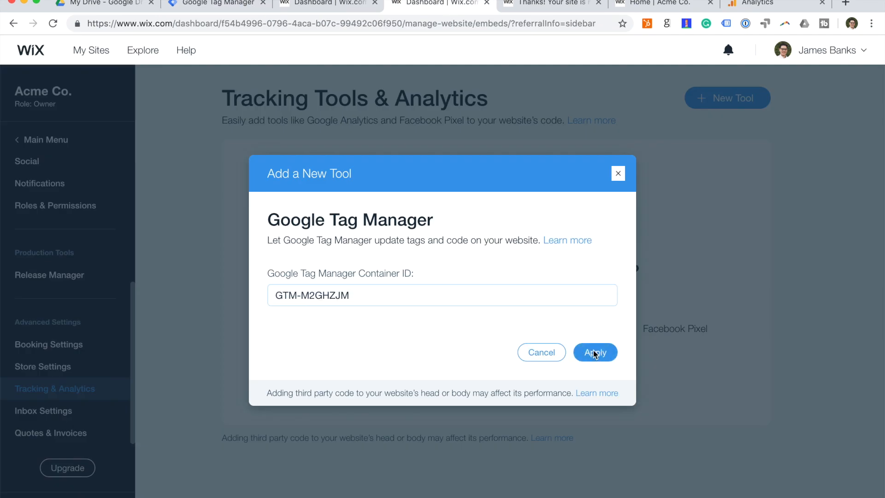
{"action": "left_click", "coordinate": [595, 352]}
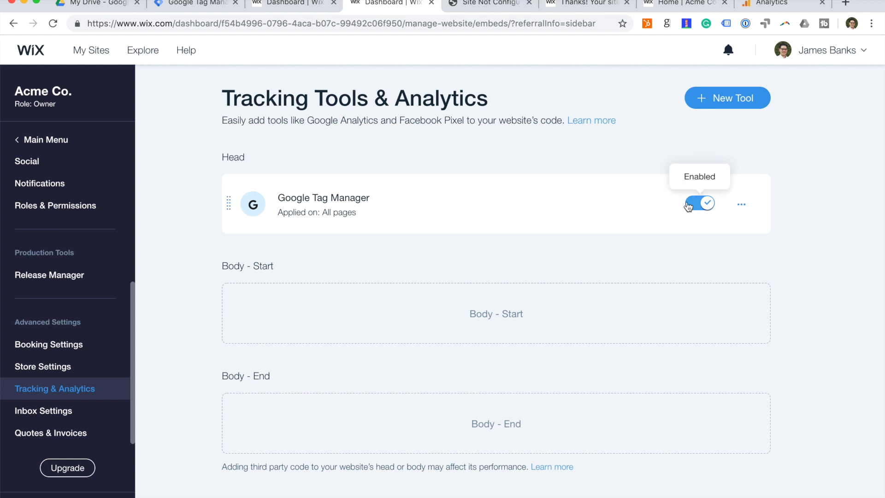